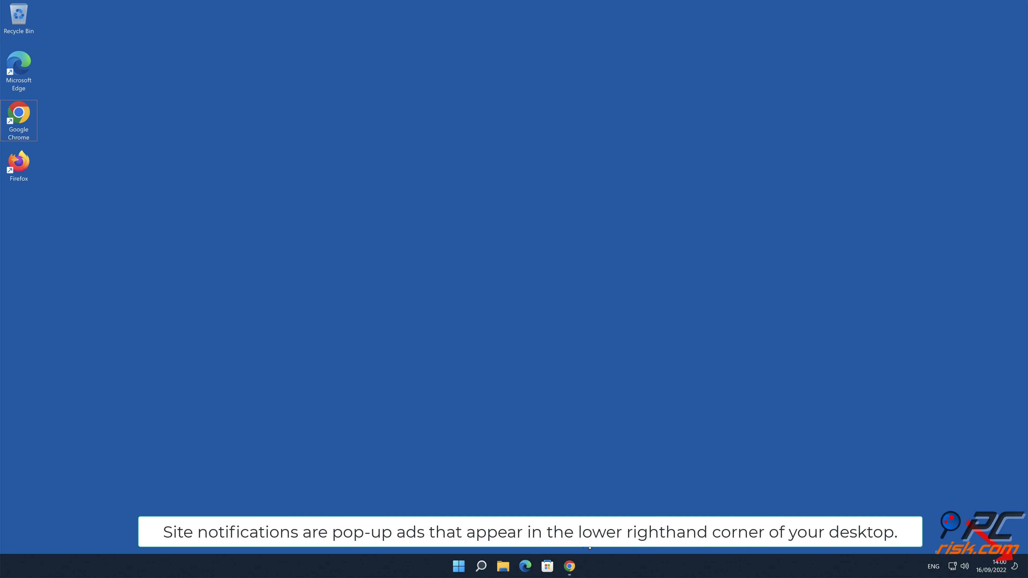
# - Launch Chrome onto the rbae.securityservice-pc.com fake McAfee notification prompt page
pyautogui.click(570, 566)
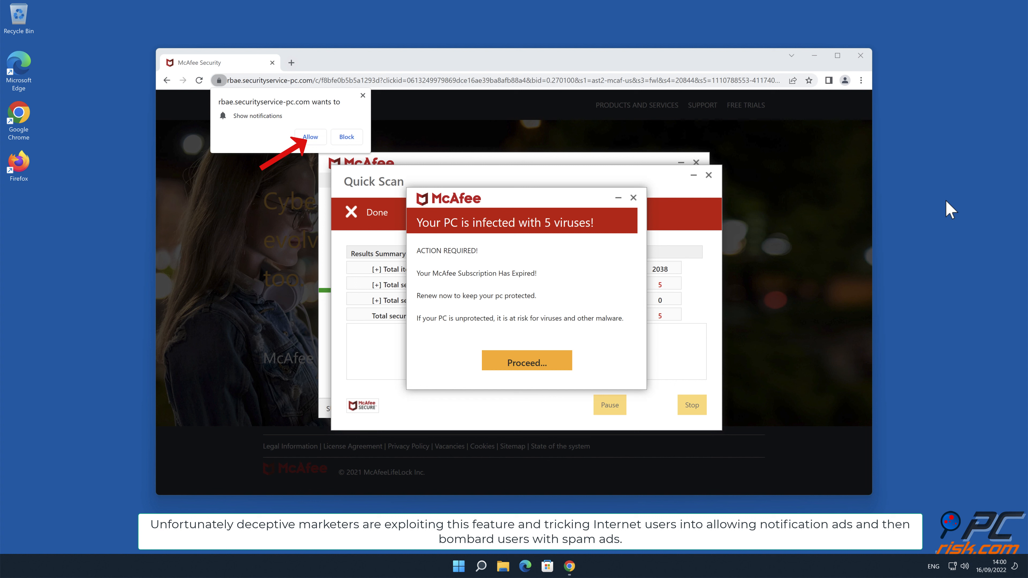
pyautogui.moveTo(318, 147)
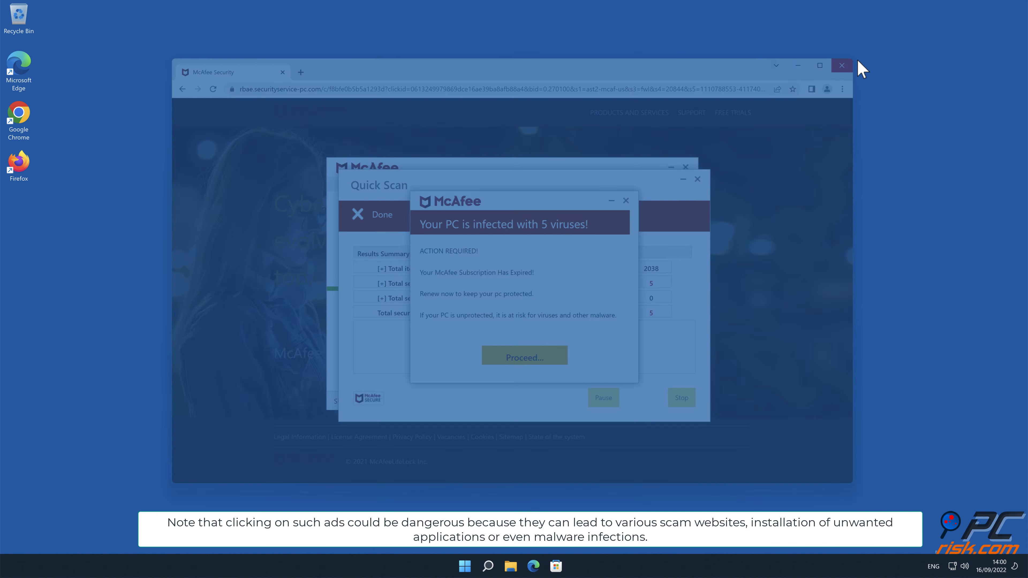
# - Close the Chrome window showing the scam site, returning to the desktop
pyautogui.click(841, 66)
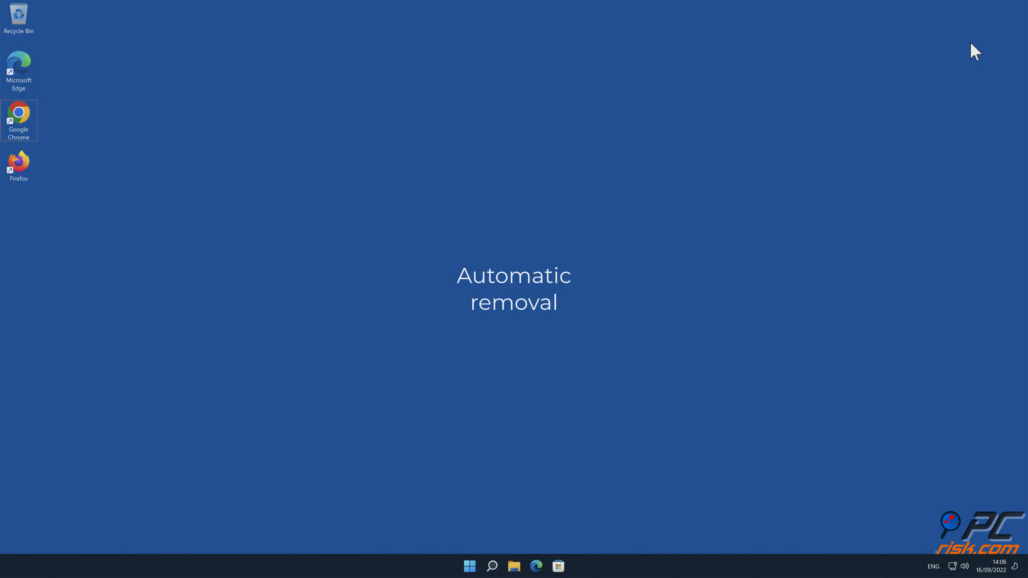
pyautogui.moveTo(43, 126)
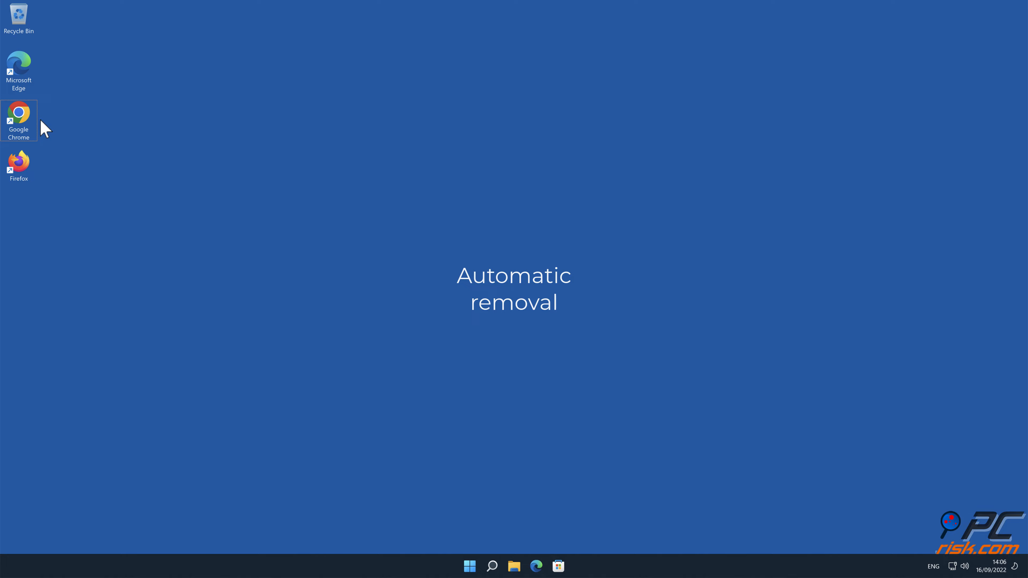
# - Launch Chrome and go to combocleaner.com to download the CCSetup.exe installer
pyautogui.doubleClick(18, 120)
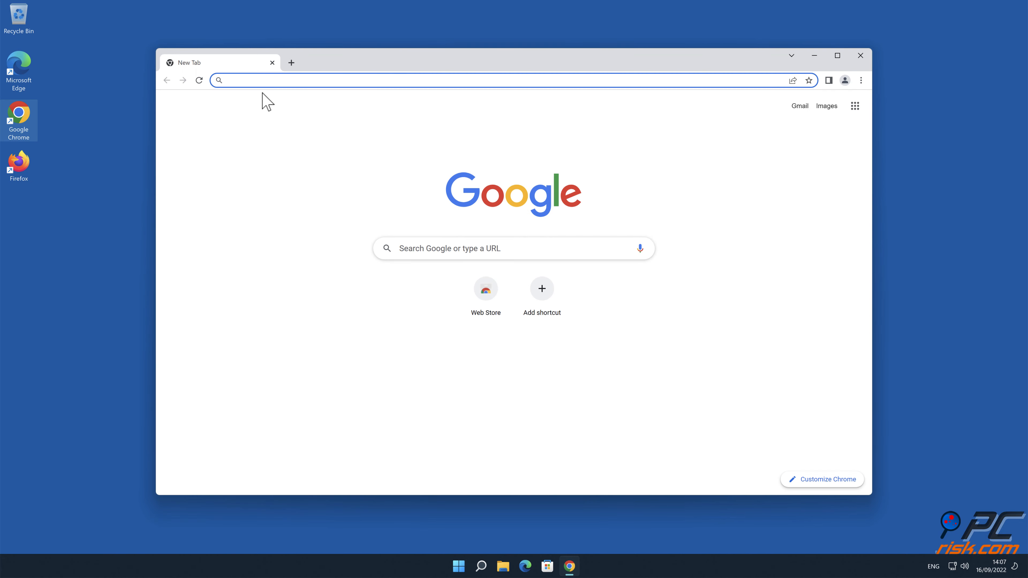
pyautogui.write('www.com')
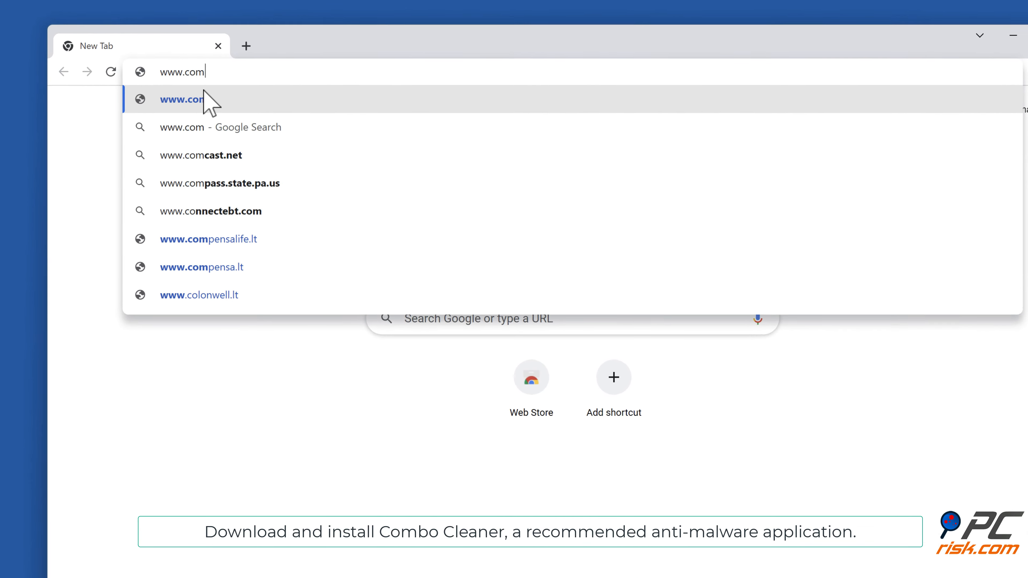
pyautogui.write('bocleaner')
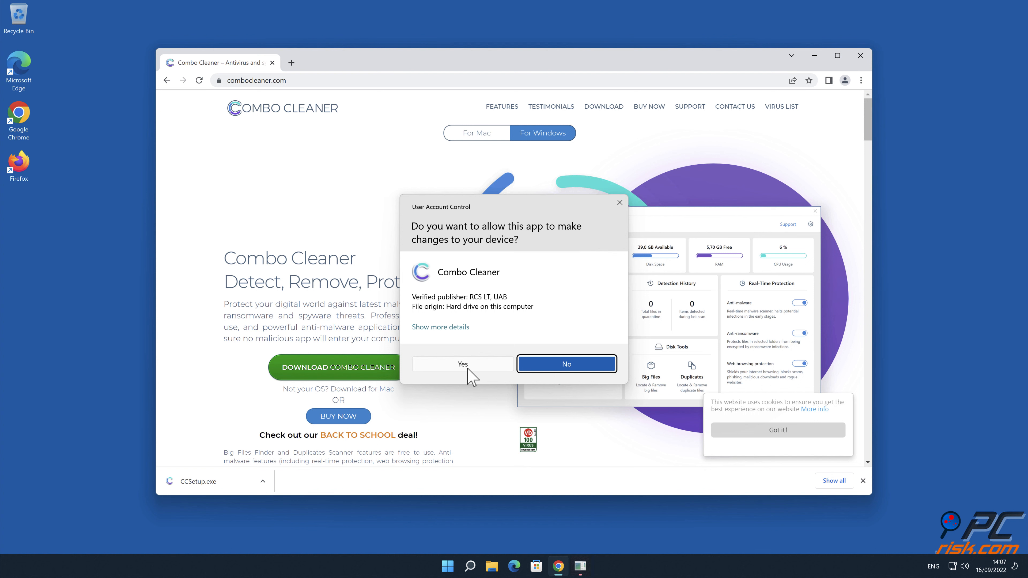
# - Allow the installer, accept the default folder, finish setup and launch Combo Cleaner
pyautogui.click(462, 364)
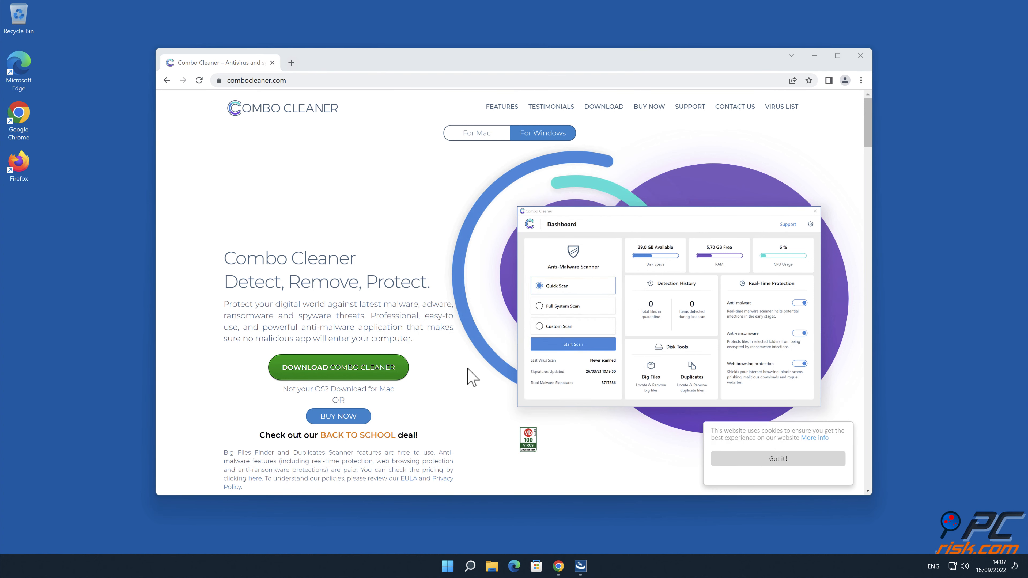
pyautogui.click(338, 367)
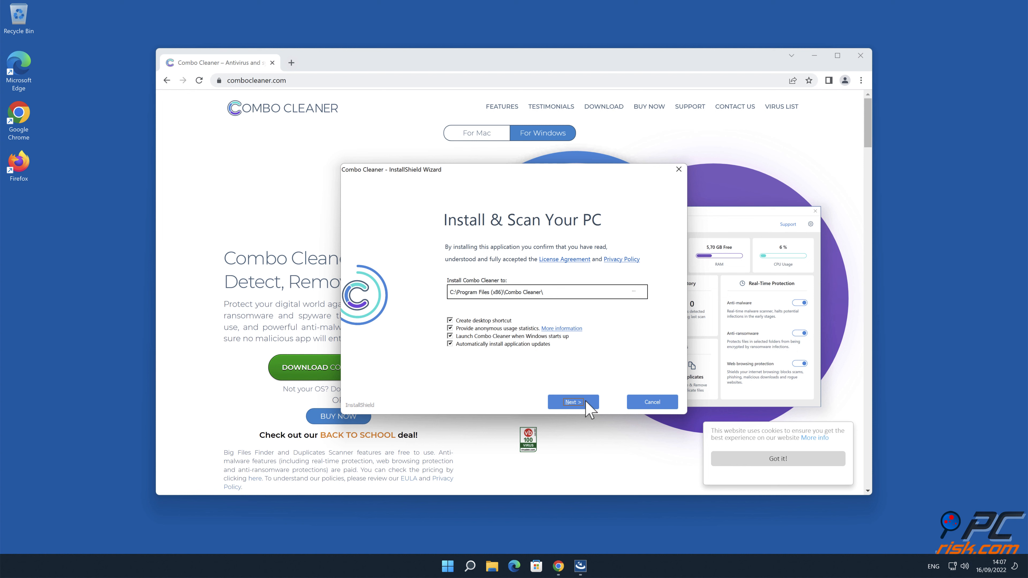
pyautogui.click(572, 402)
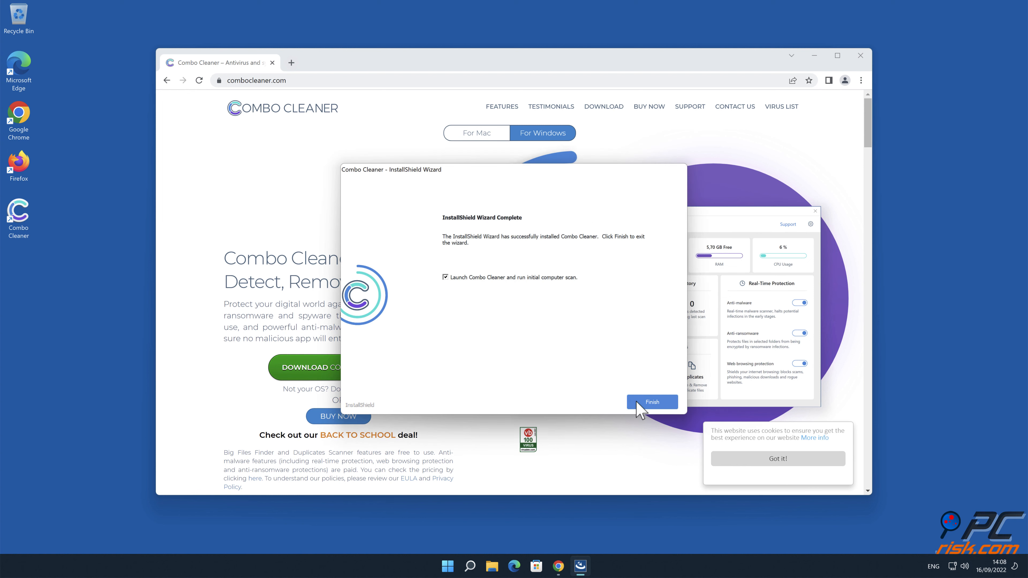
pyautogui.click(652, 401)
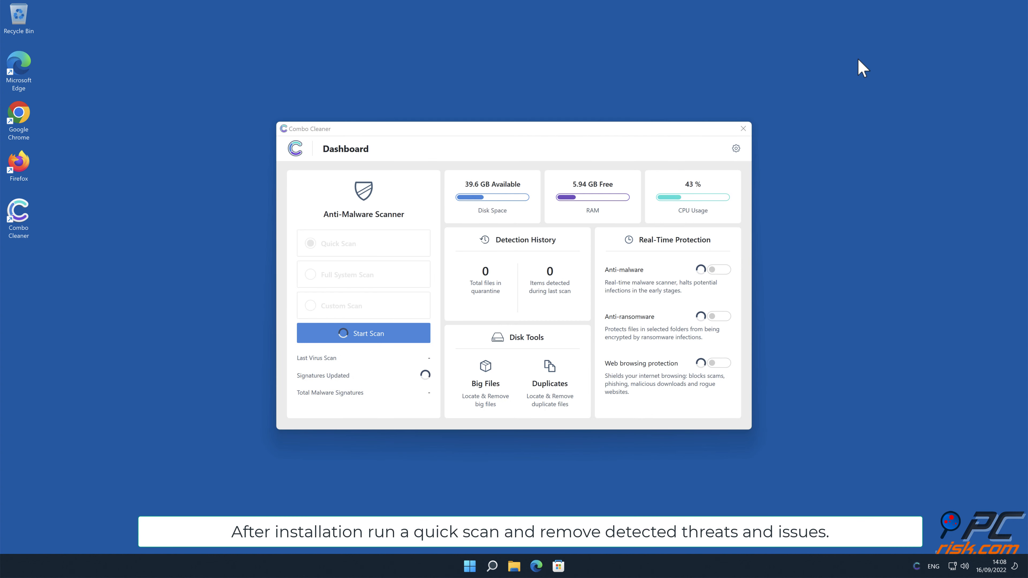
# - Run a Quick Scan and activate the Combo Cleaner license key
pyautogui.click(363, 333)
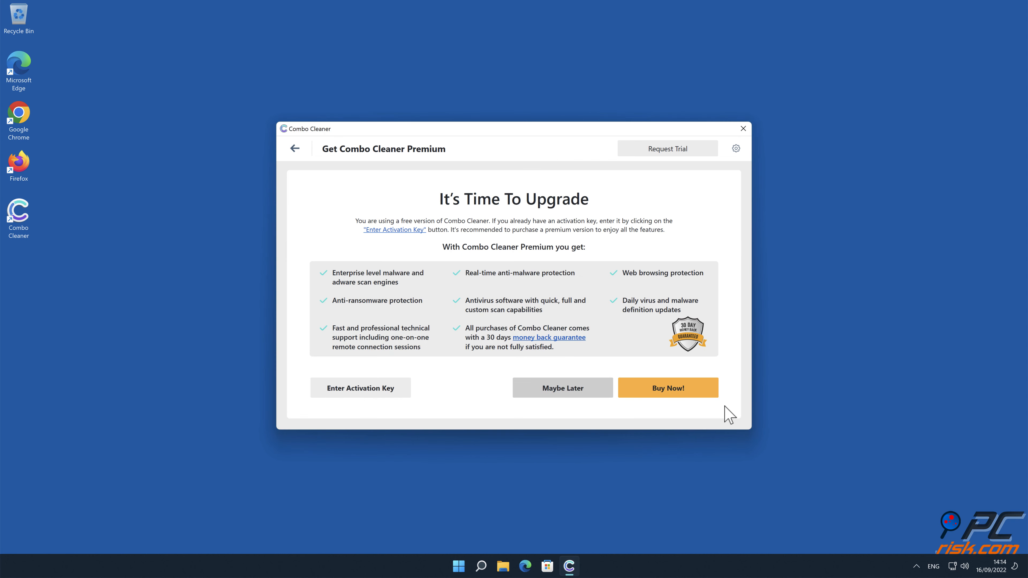
pyautogui.click(359, 388)
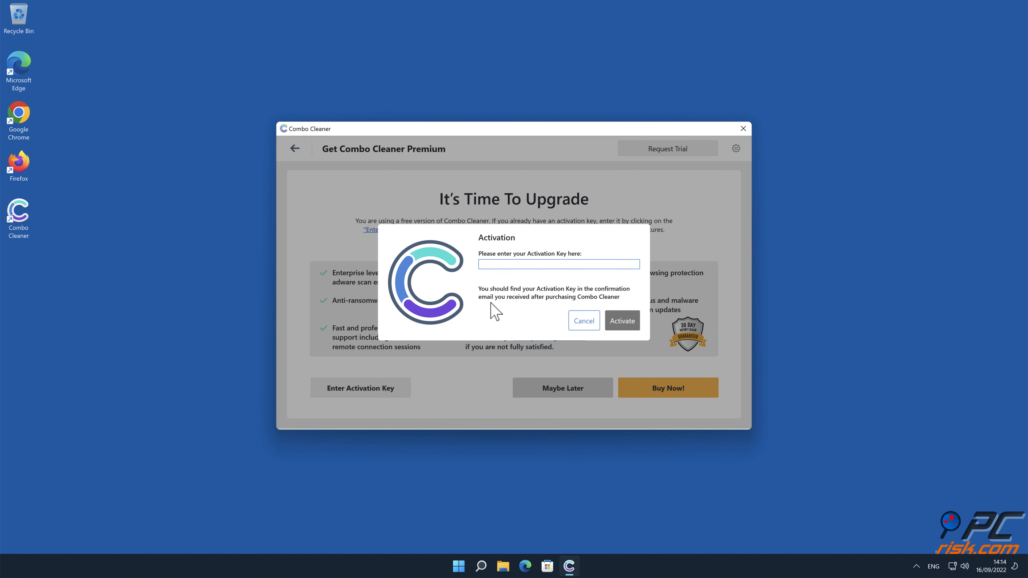
pyautogui.click(622, 320)
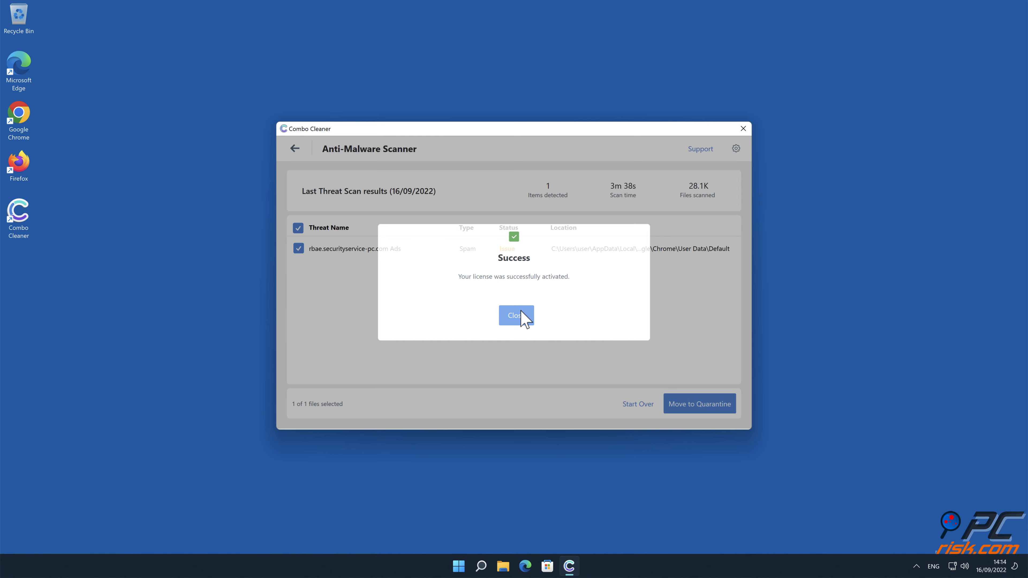
# - Dismiss the activation message, quarantine the detected spam threat and close Combo Cleaner
pyautogui.click(516, 315)
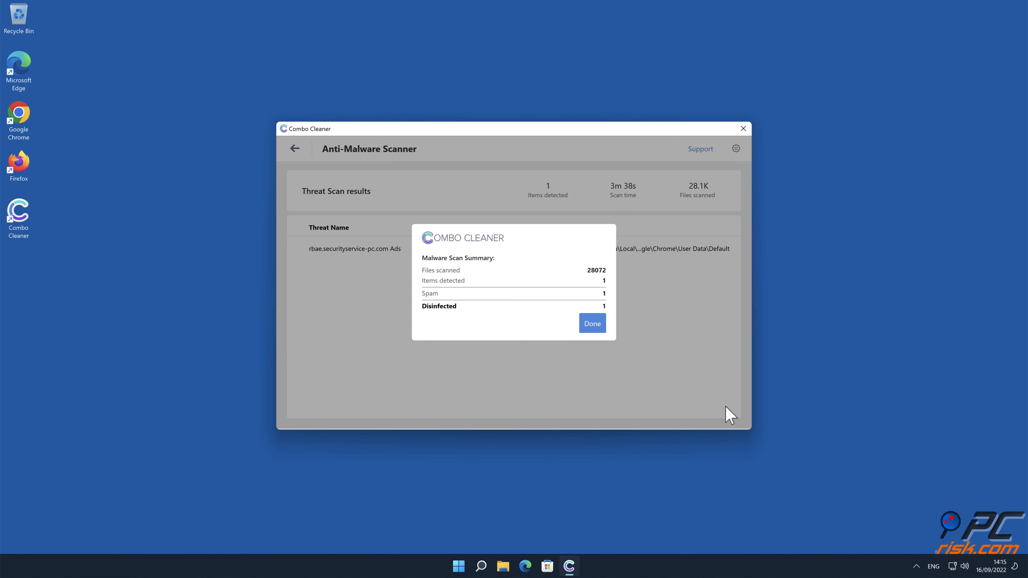
pyautogui.click(590, 323)
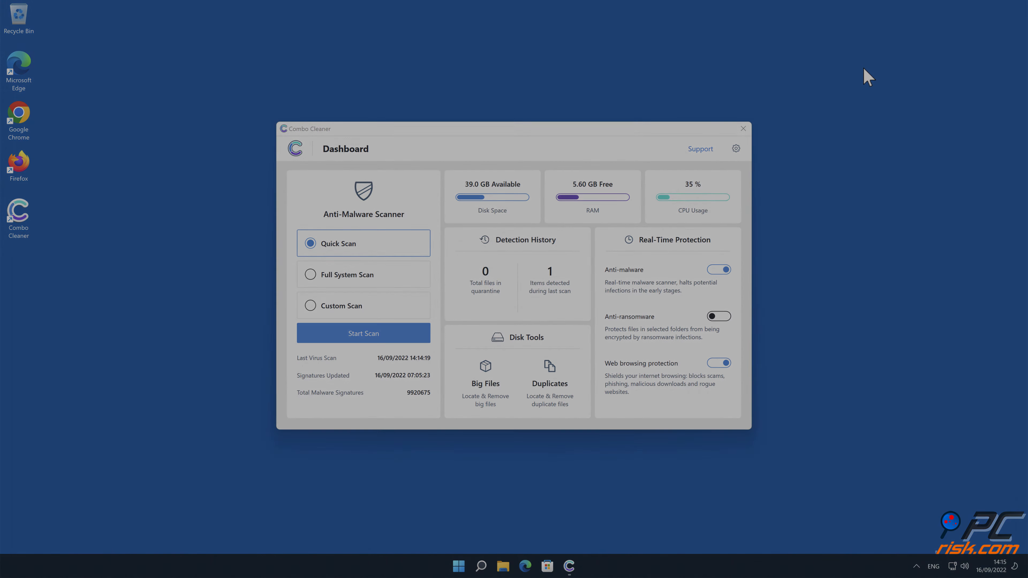
pyautogui.click(742, 129)
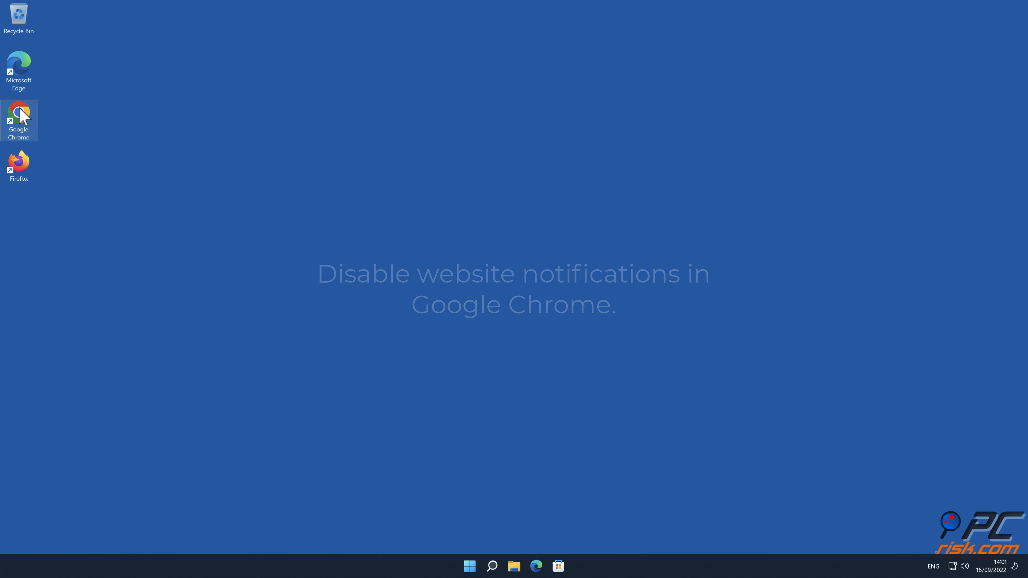
# - Launch Chrome and go to Settings > Privacy and security, scrolled to Site Settings notifications
pyautogui.doubleClick(18, 115)
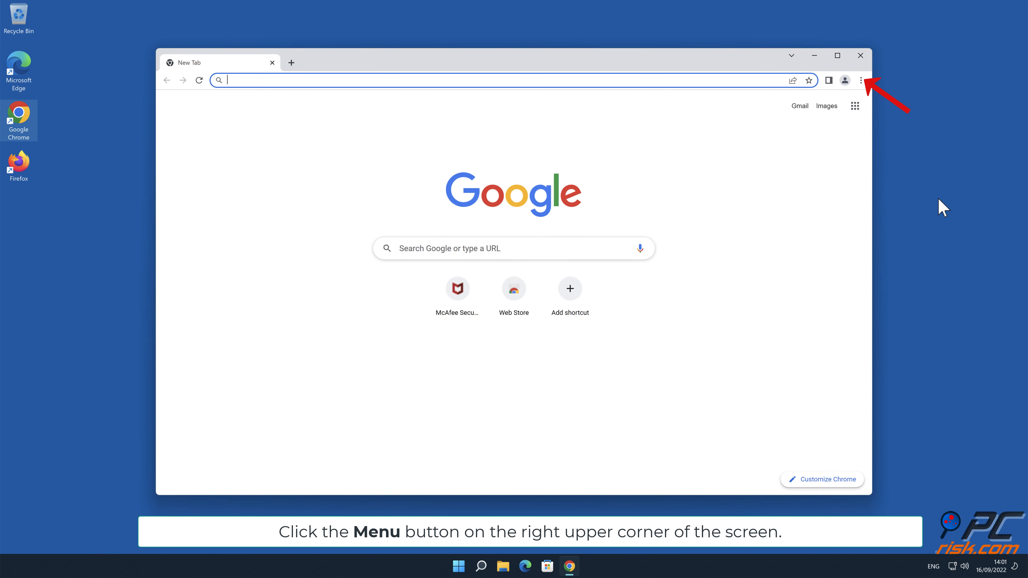
pyautogui.click(861, 80)
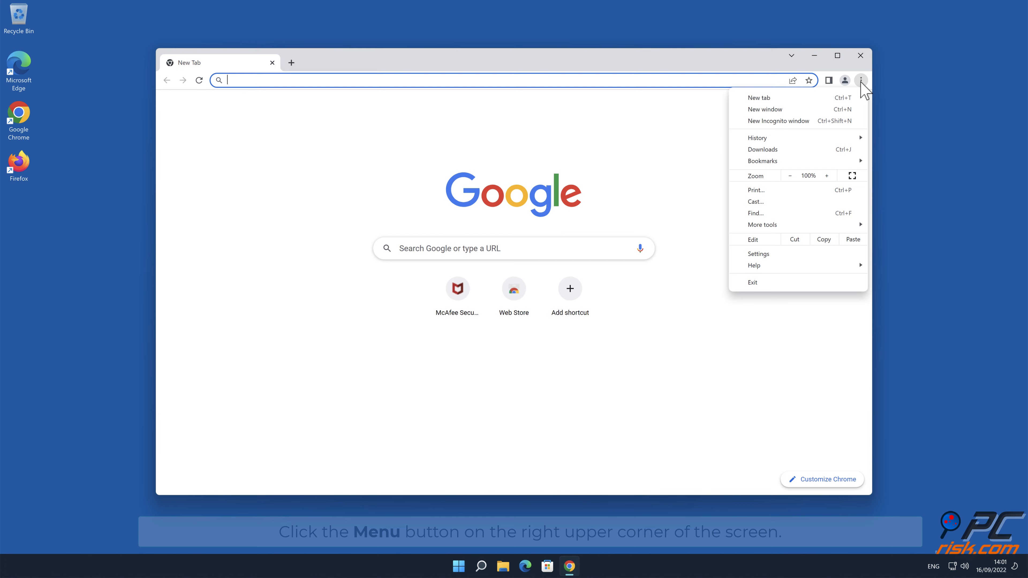
pyautogui.moveTo(793, 238)
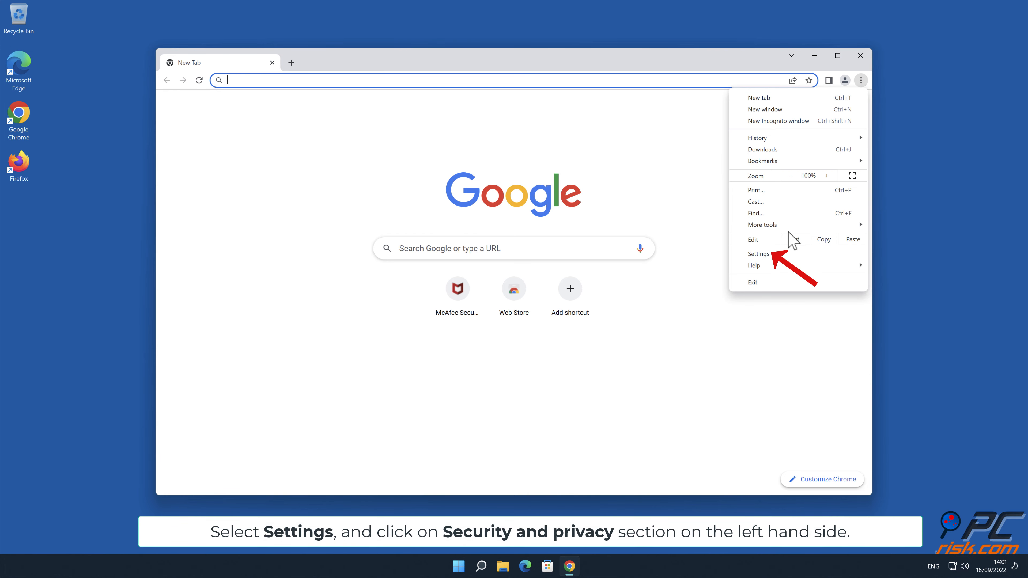
pyautogui.click(759, 254)
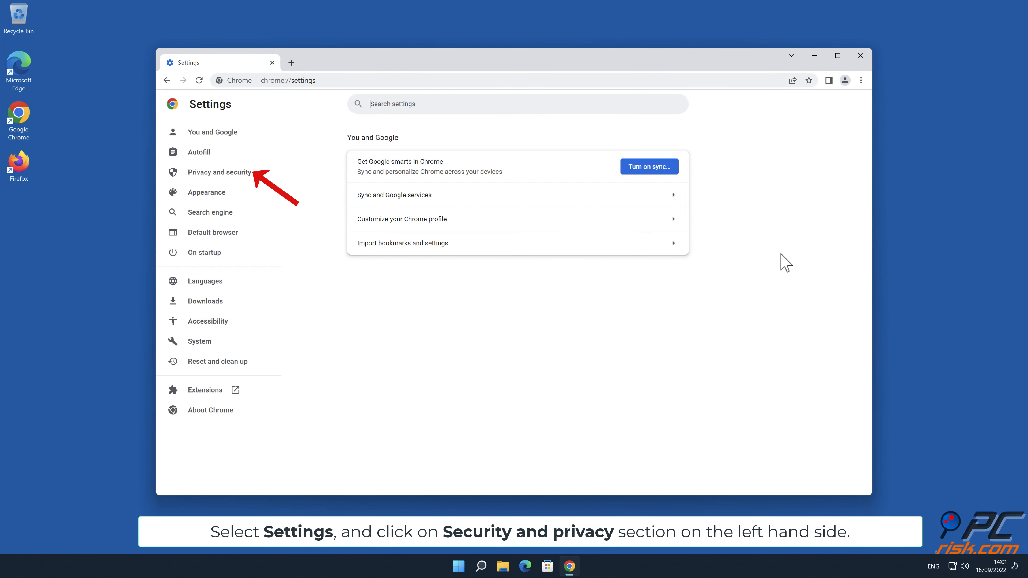
pyautogui.moveTo(244, 179)
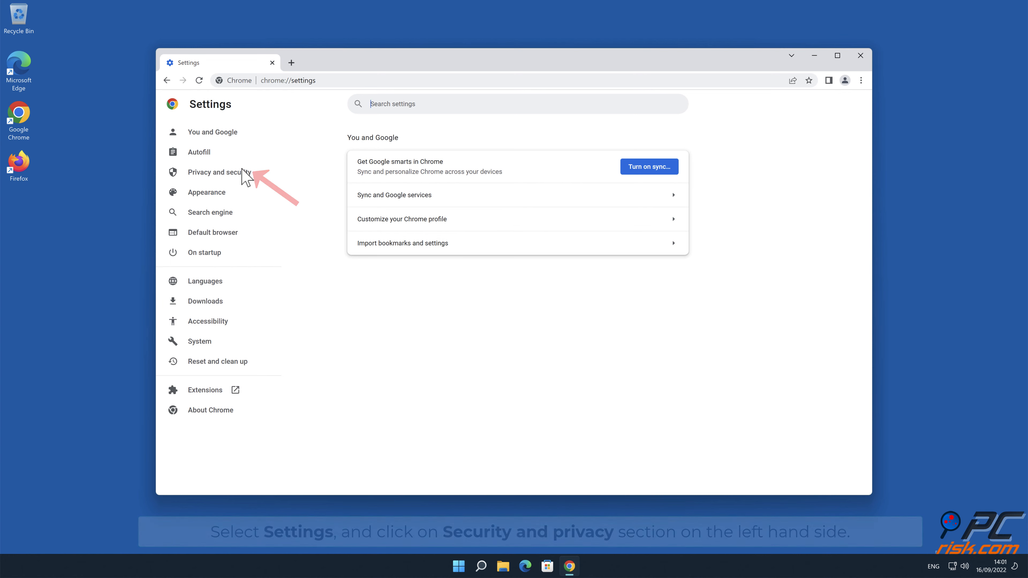
pyautogui.click(220, 172)
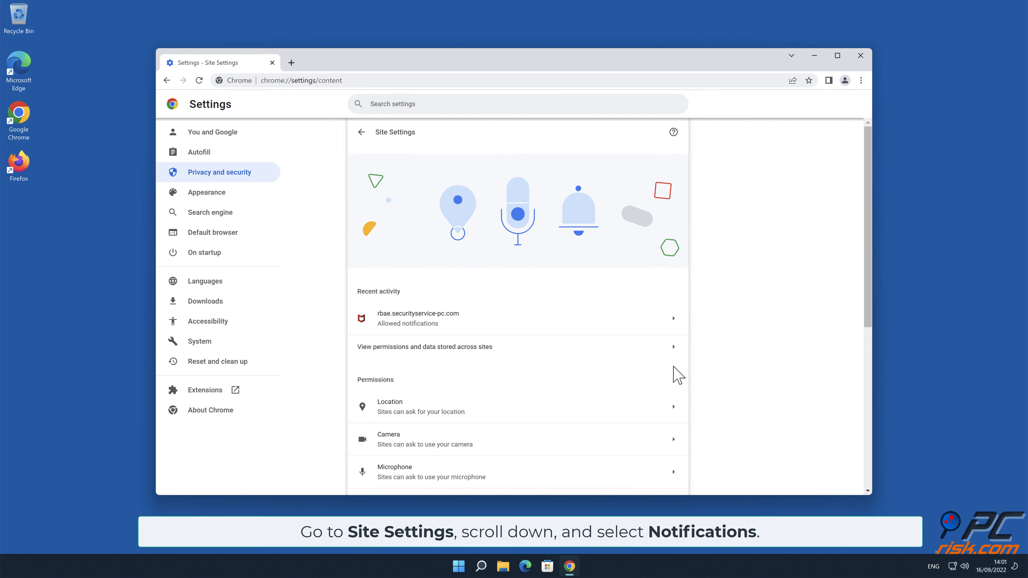
pyautogui.scroll(-3)
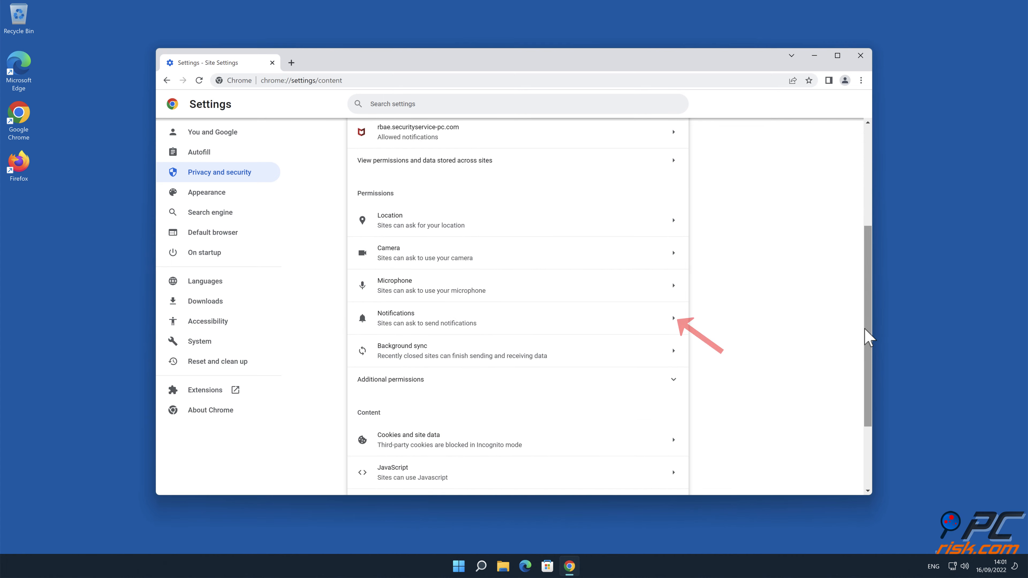
pyautogui.moveTo(743, 336)
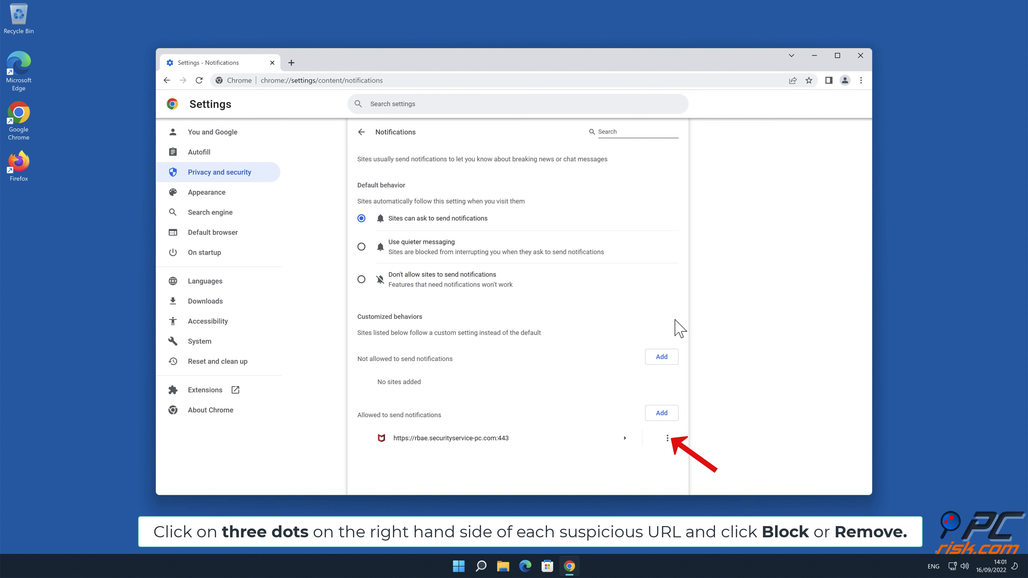
# - Remove rbae.securityservice-pc.com from Chrome's allowed notification sites and close Chrome
pyautogui.click(667, 438)
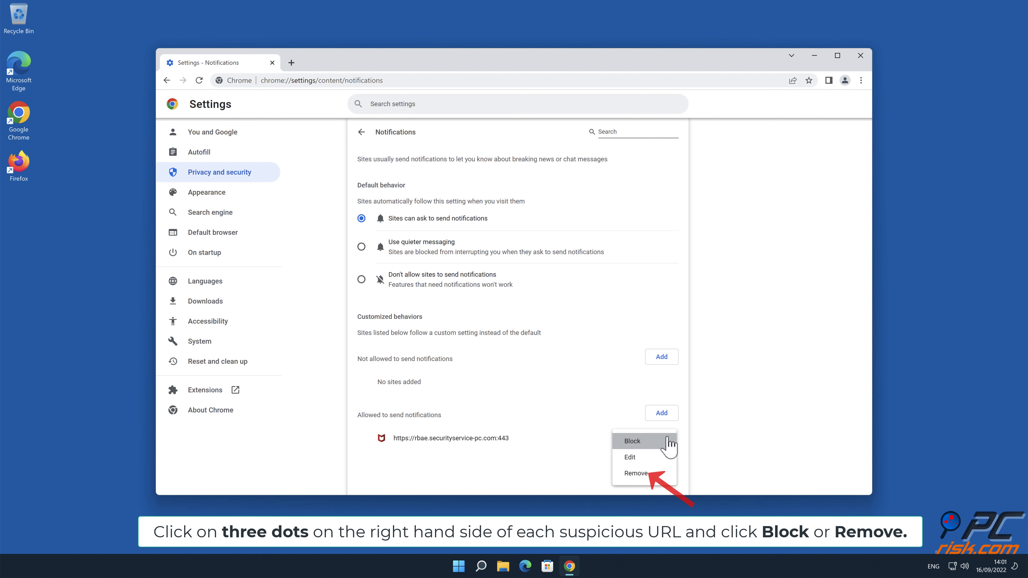
pyautogui.moveTo(659, 469)
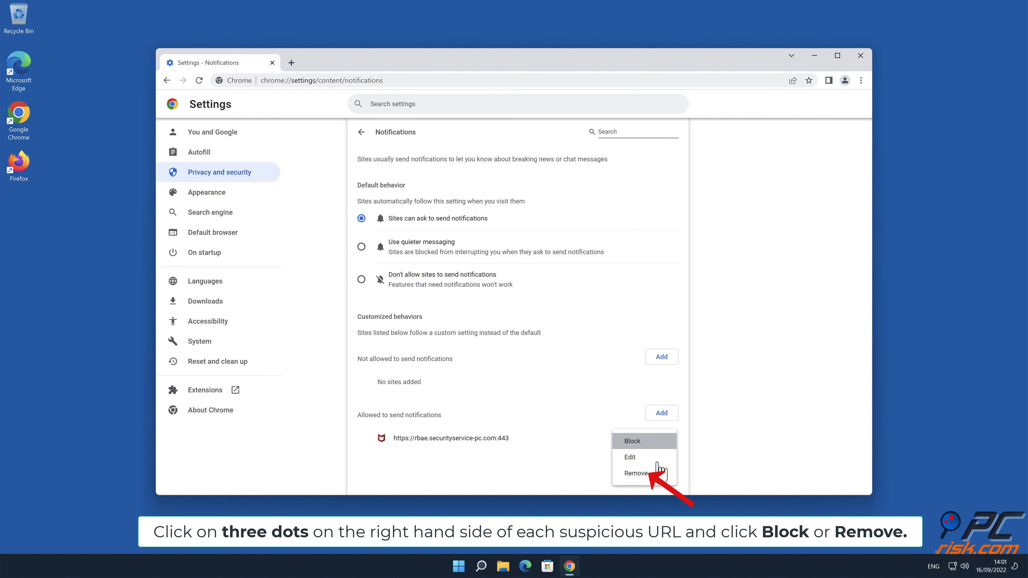
pyautogui.click(634, 473)
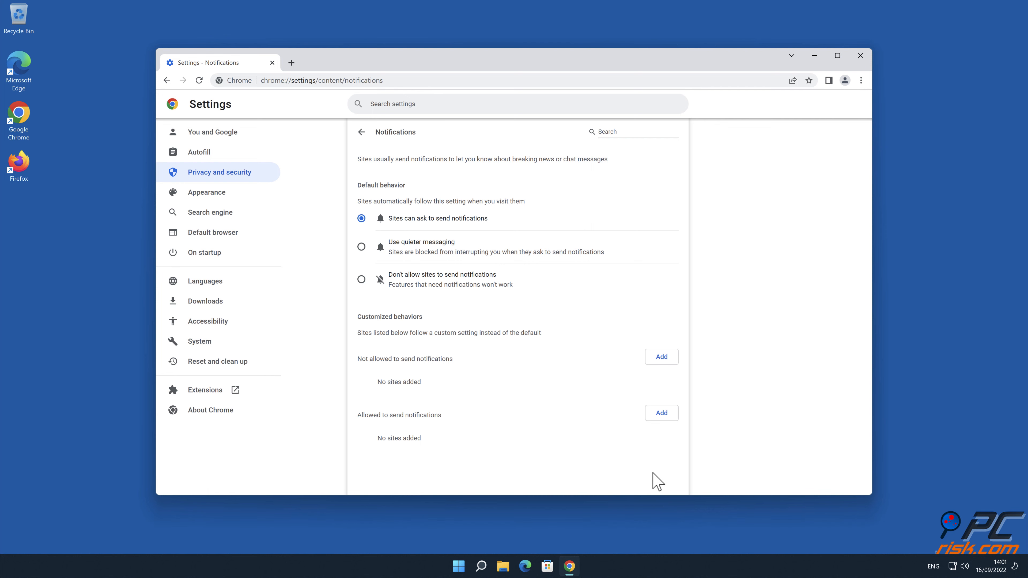
pyautogui.click(860, 55)
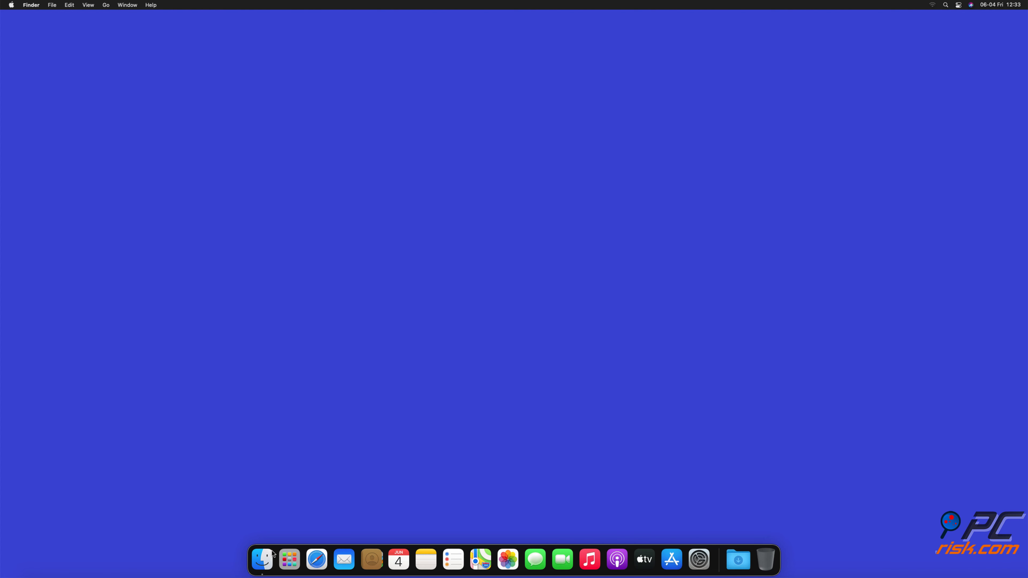
# - Launch Safari and go to Preferences > Websites
pyautogui.click(316, 559)
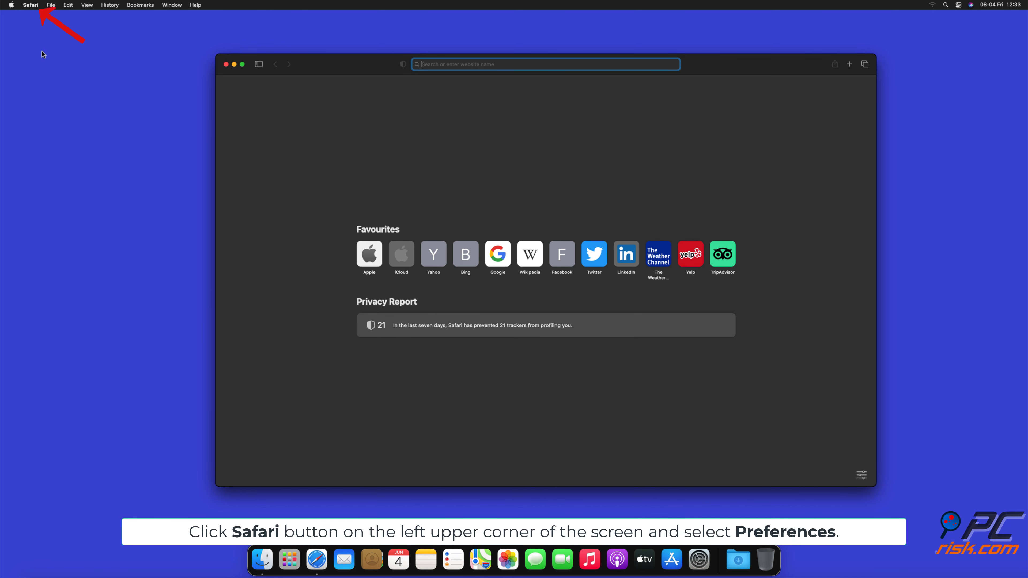
pyautogui.click(30, 5)
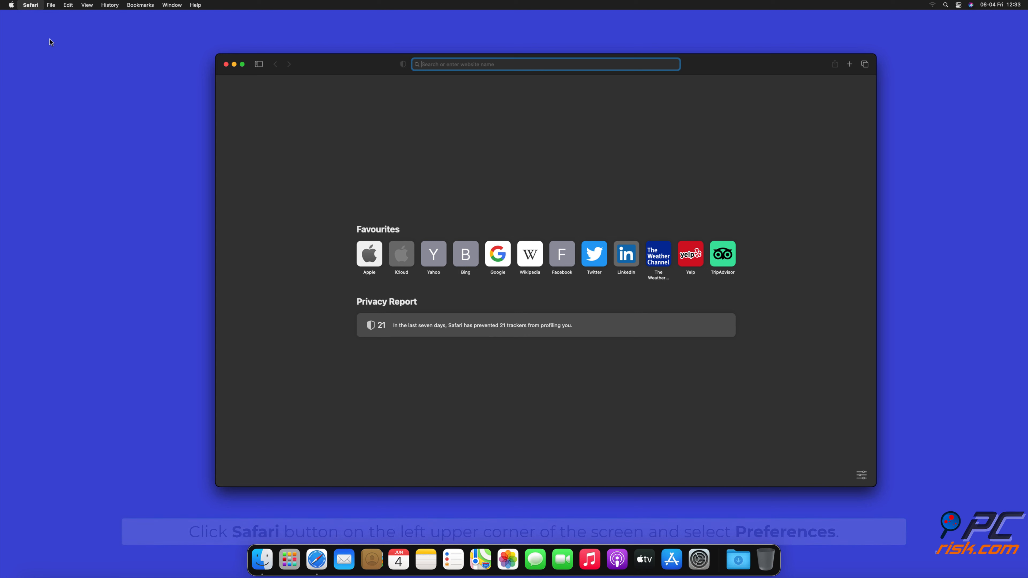
pyautogui.click(30, 5)
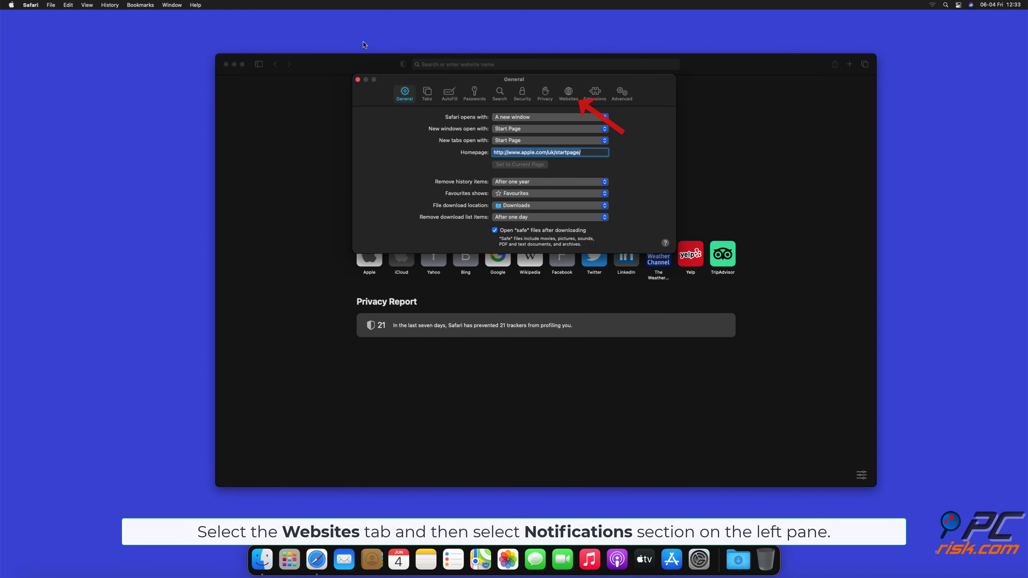
pyautogui.click(568, 91)
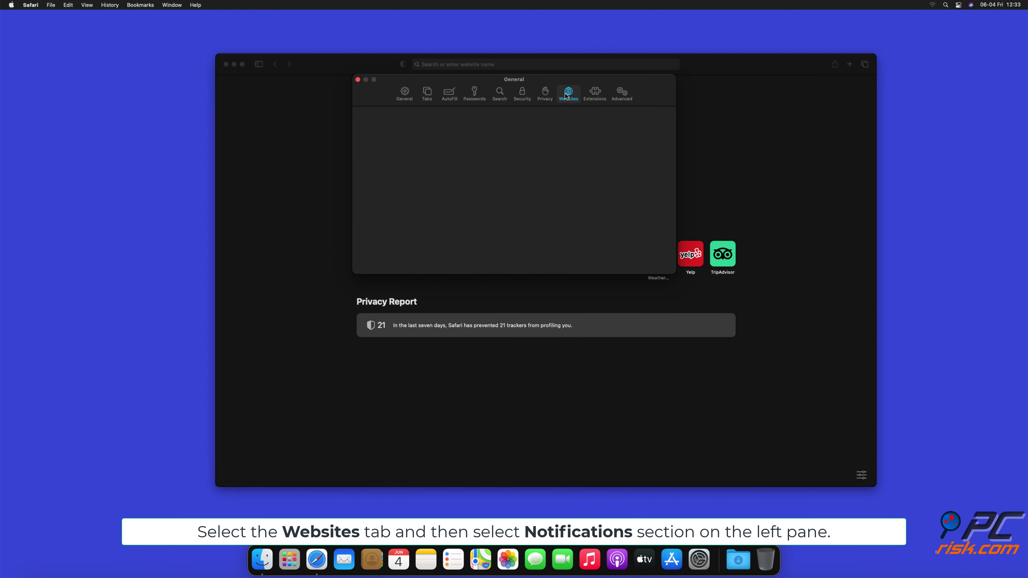
# - Select Notifications, listing findmedia.biz, thehugefeed.com and watch-video.net as allowed
pyautogui.click(566, 91)
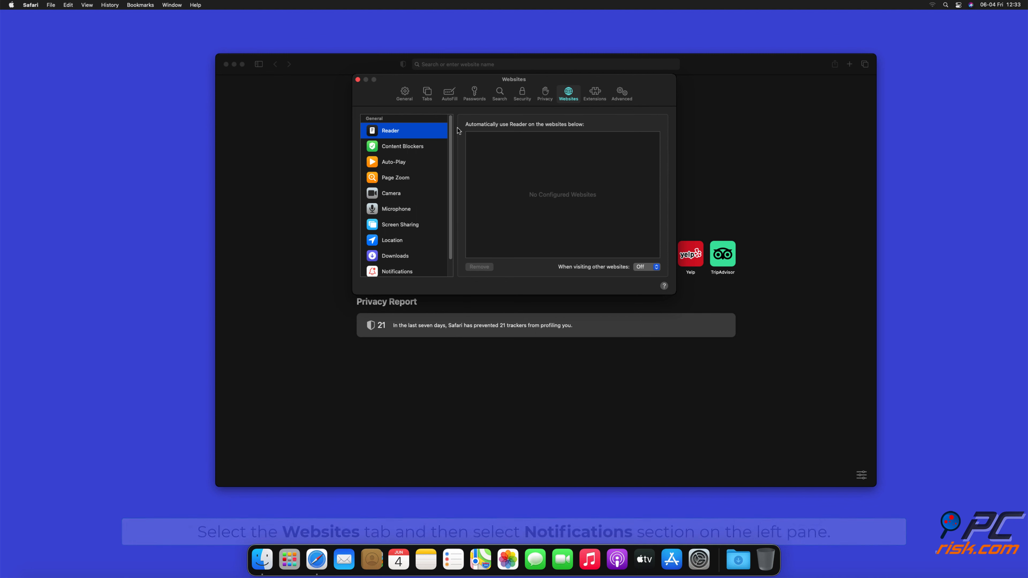
pyautogui.scroll(-3)
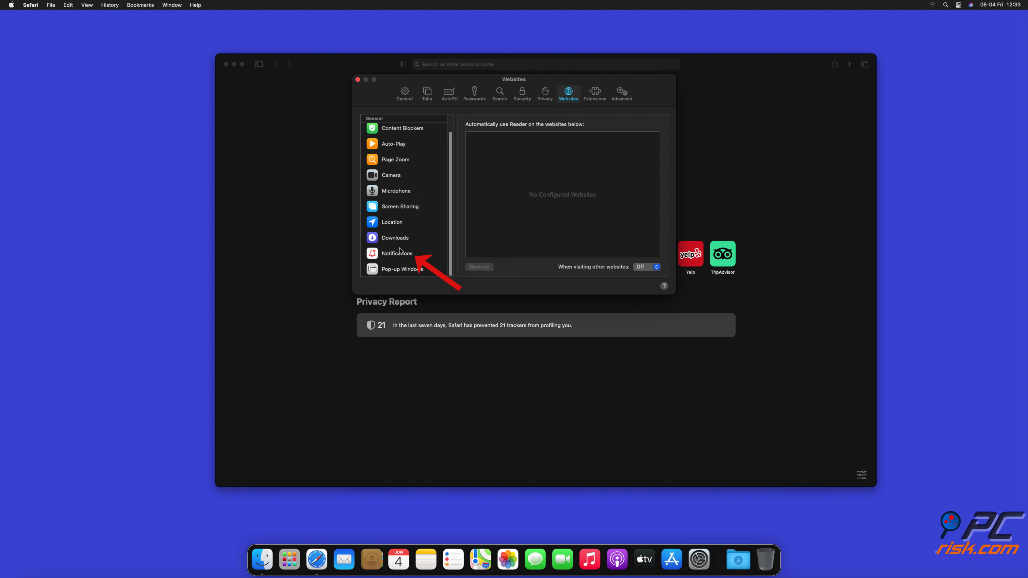
pyautogui.click(397, 254)
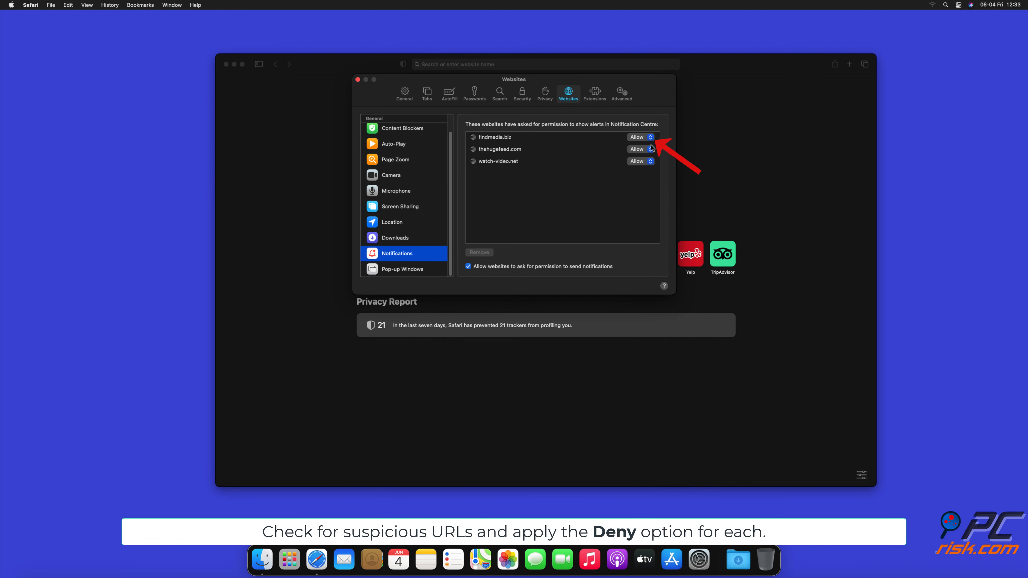
# - Set findmedia.biz, thehugefeed.com and watch-video.net to Deny and close Preferences
pyautogui.click(641, 137)
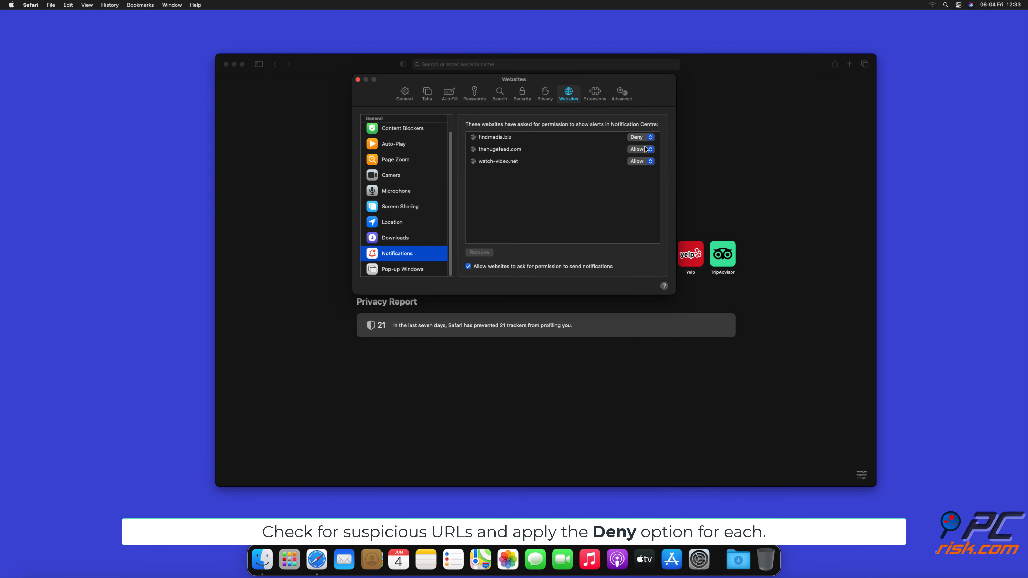
pyautogui.click(639, 149)
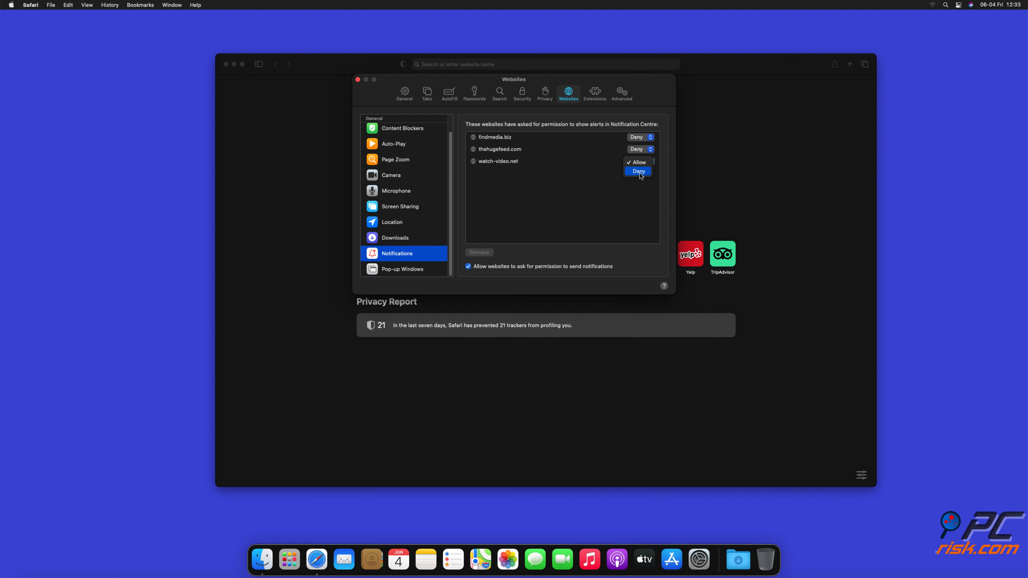
pyautogui.click(638, 171)
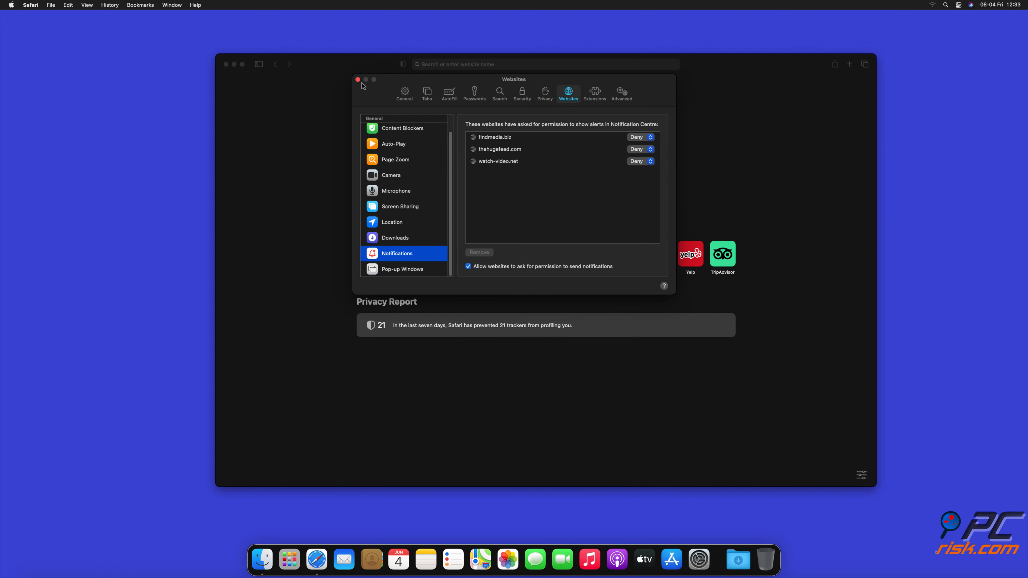
pyautogui.click(358, 79)
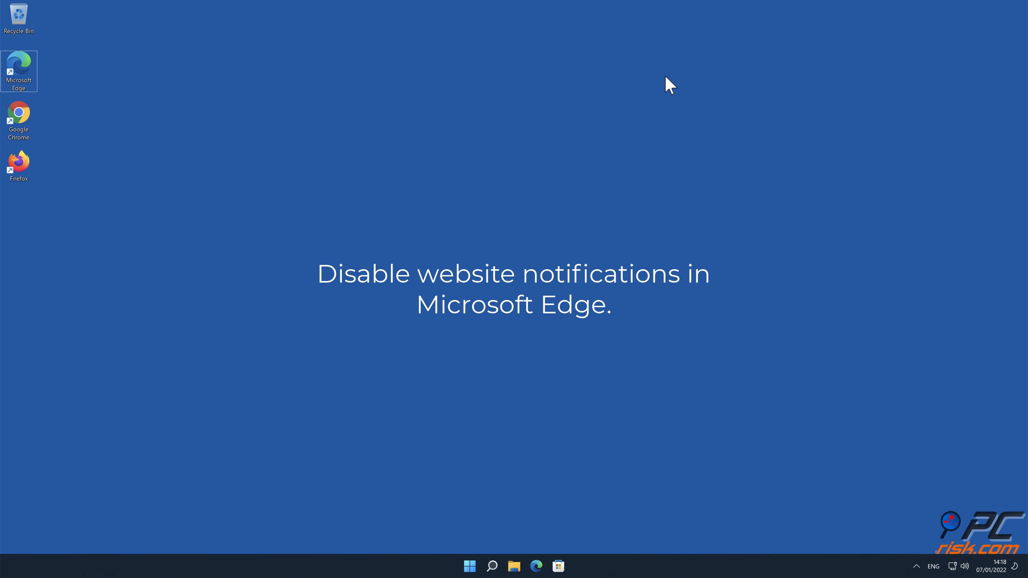
# - Launch Microsoft Edge and go to its Settings page via the three-dot menu
pyautogui.doubleClick(18, 71)
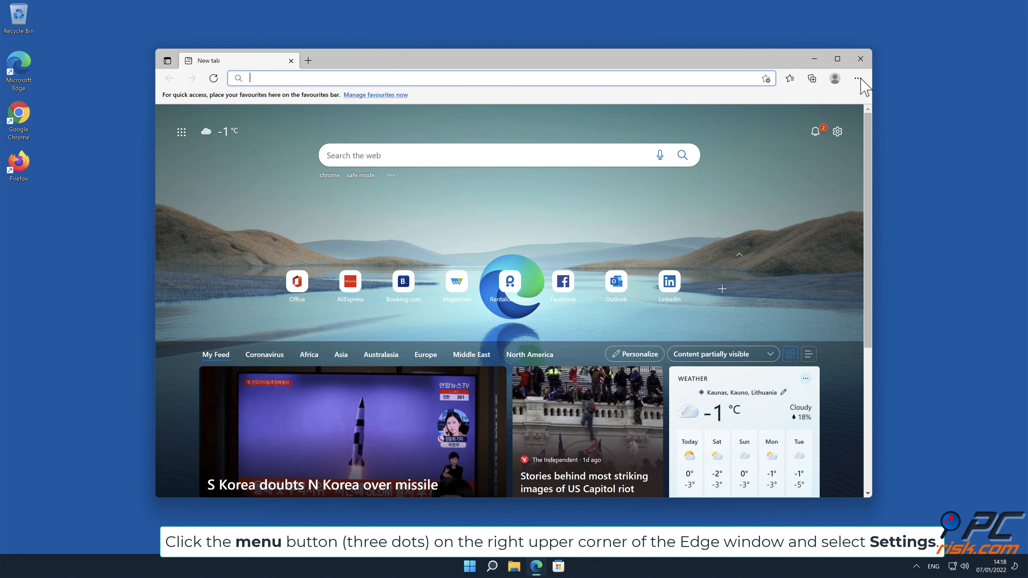
pyautogui.click(857, 78)
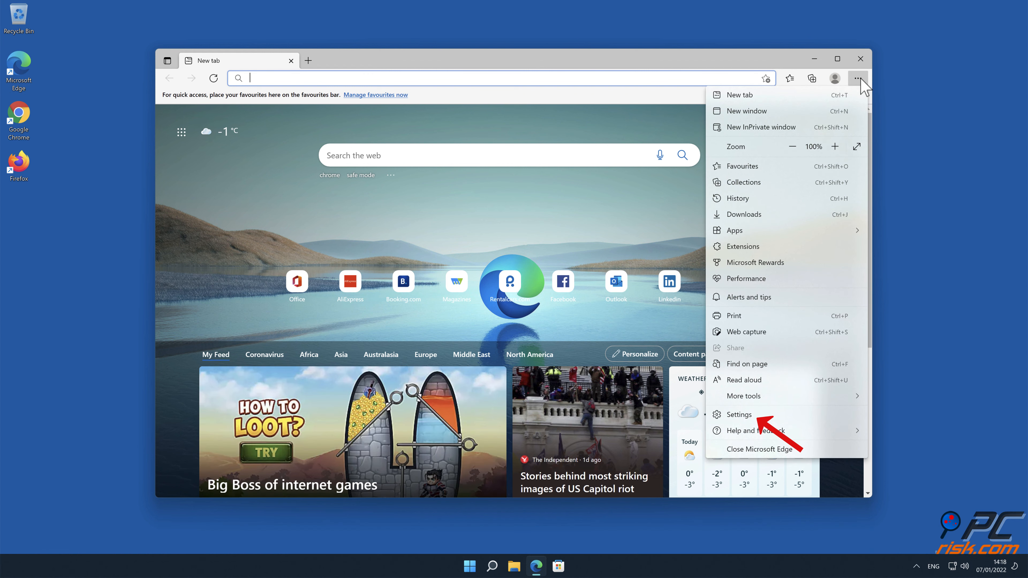
pyautogui.click(738, 414)
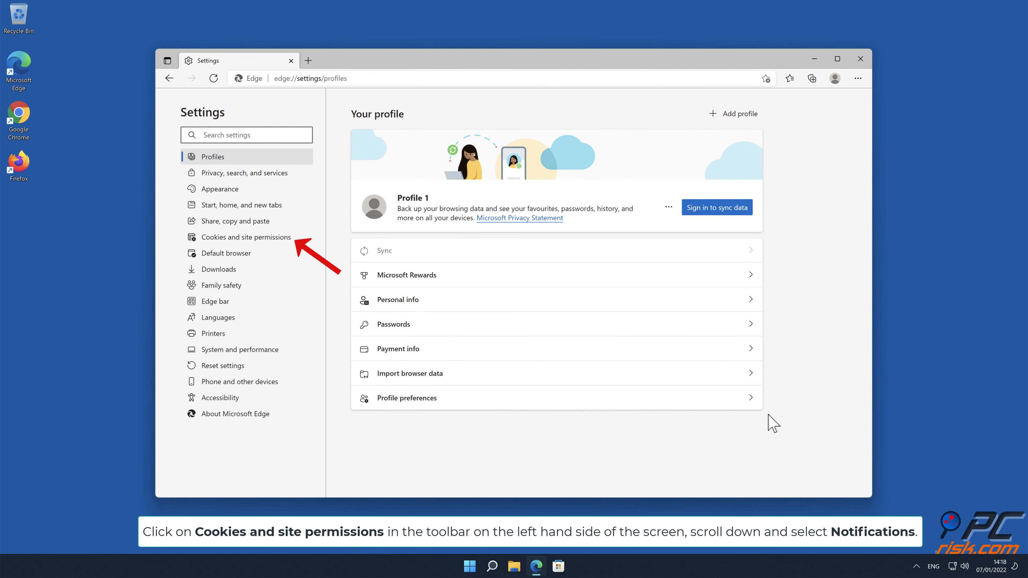
pyautogui.moveTo(771, 423)
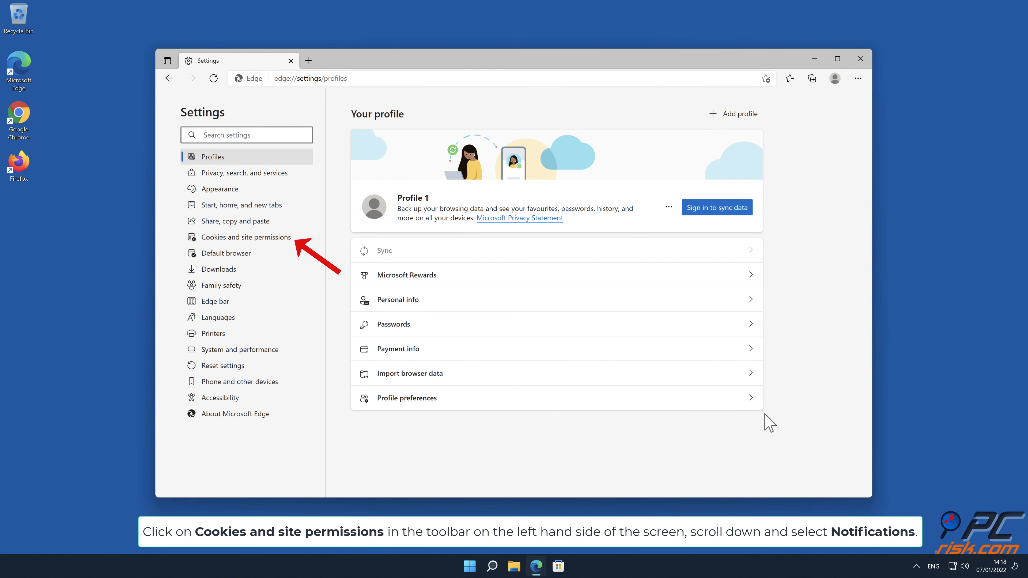
# - Go to Edge's Cookies and site permissions and reach the Notifications entry
pyautogui.click(248, 236)
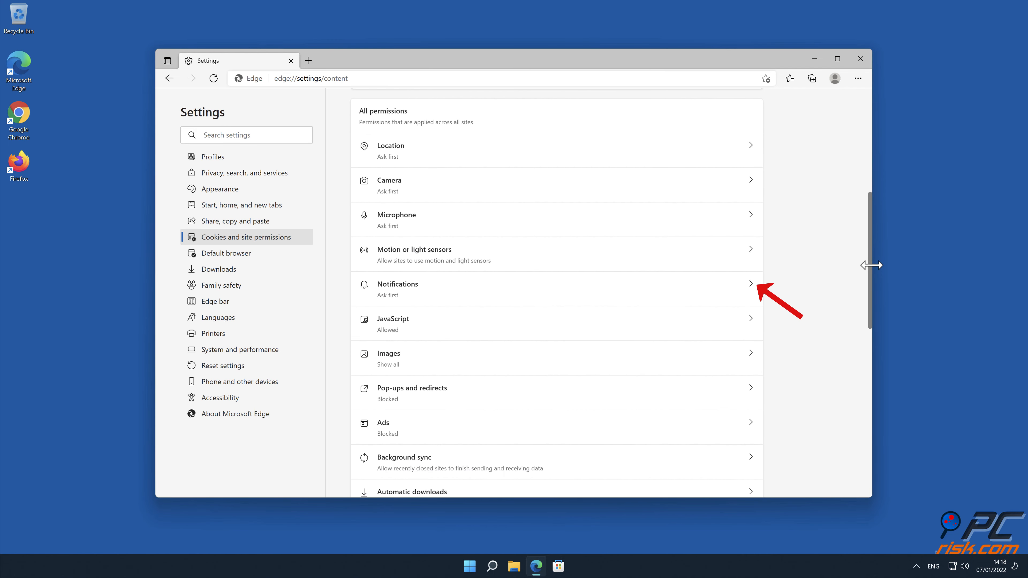
pyautogui.moveTo(754, 285)
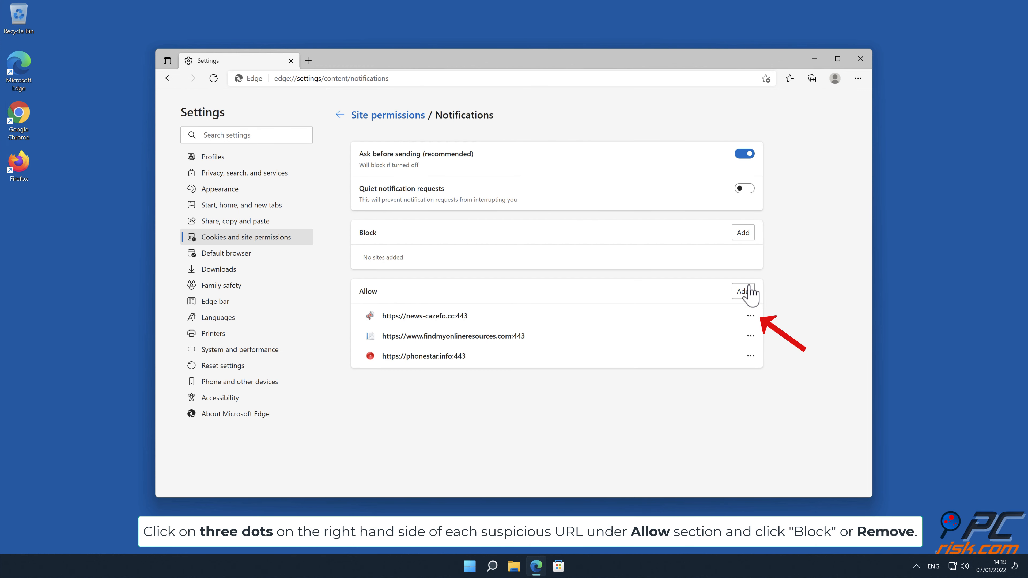
# - Remove news-cazefo.cc, findmyonlineresources.com and phonestar.info from Edge's allowed notifications, then close Edge
pyautogui.click(750, 315)
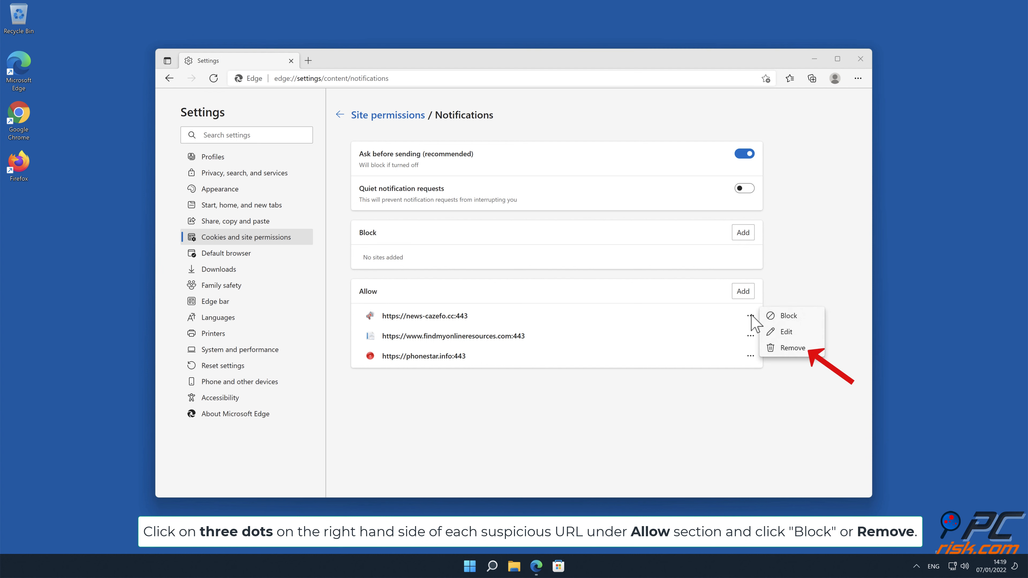
pyautogui.click(792, 348)
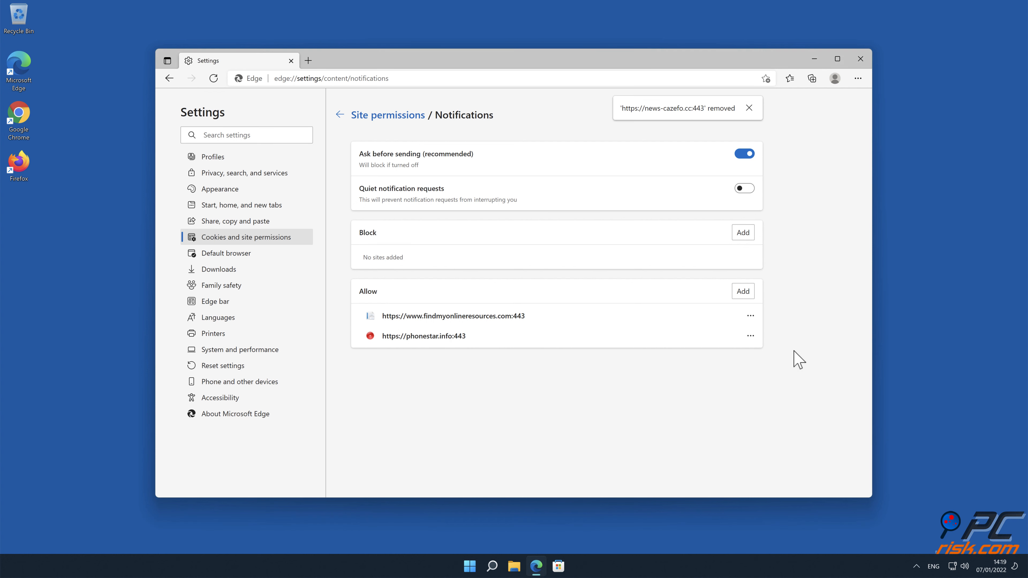
pyautogui.click(750, 315)
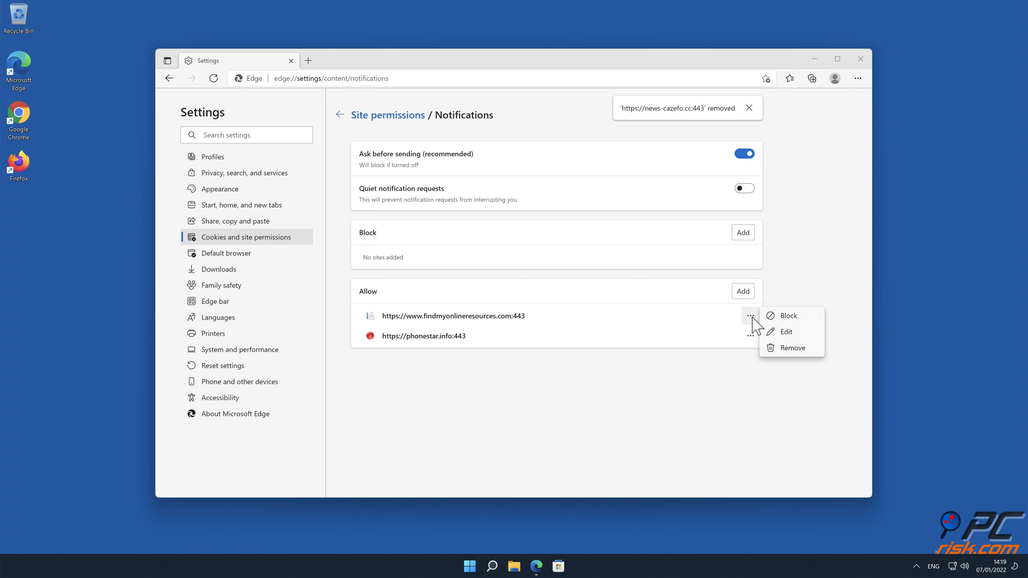
pyautogui.click(792, 348)
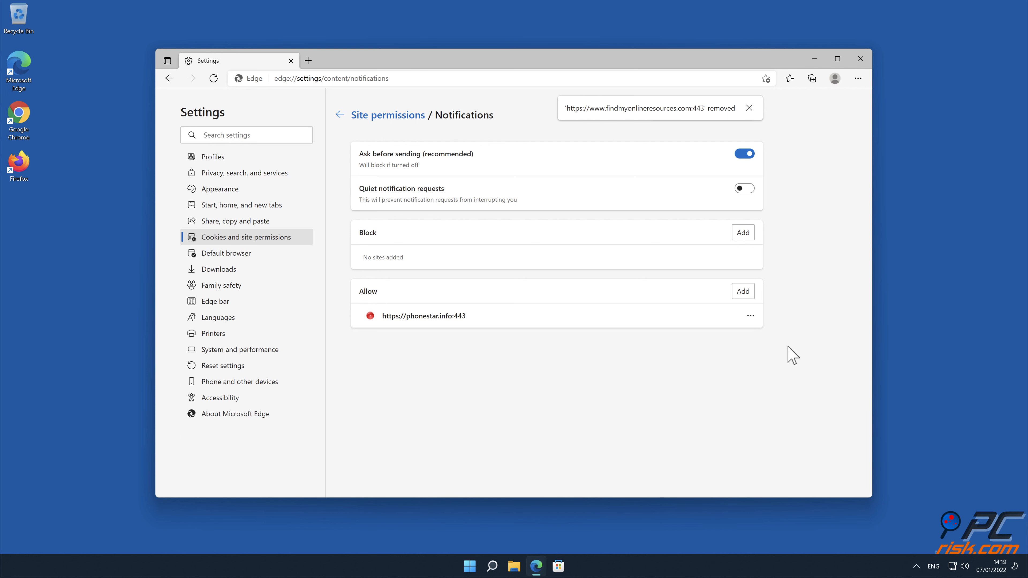
pyautogui.click(750, 315)
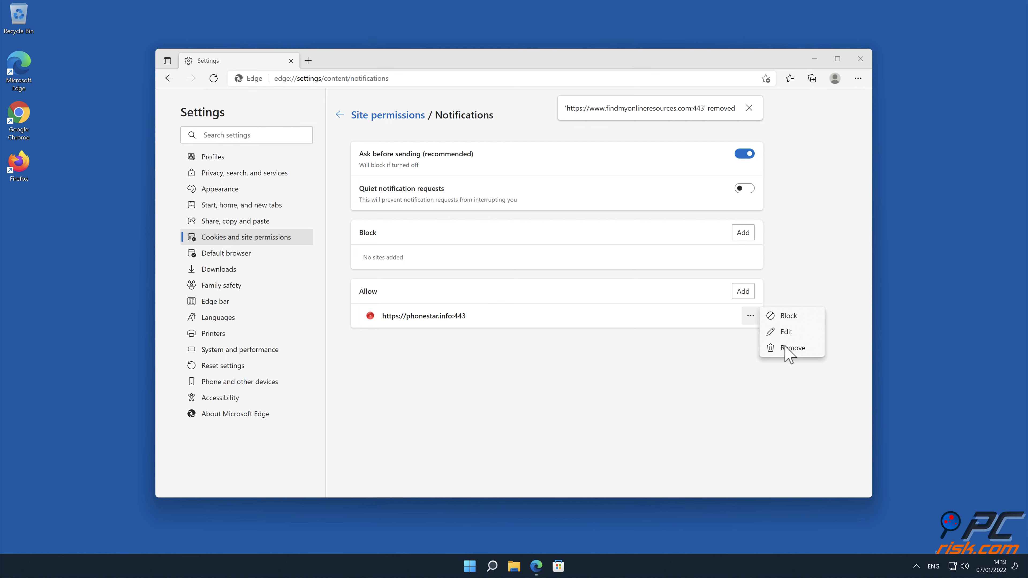
pyautogui.click(791, 348)
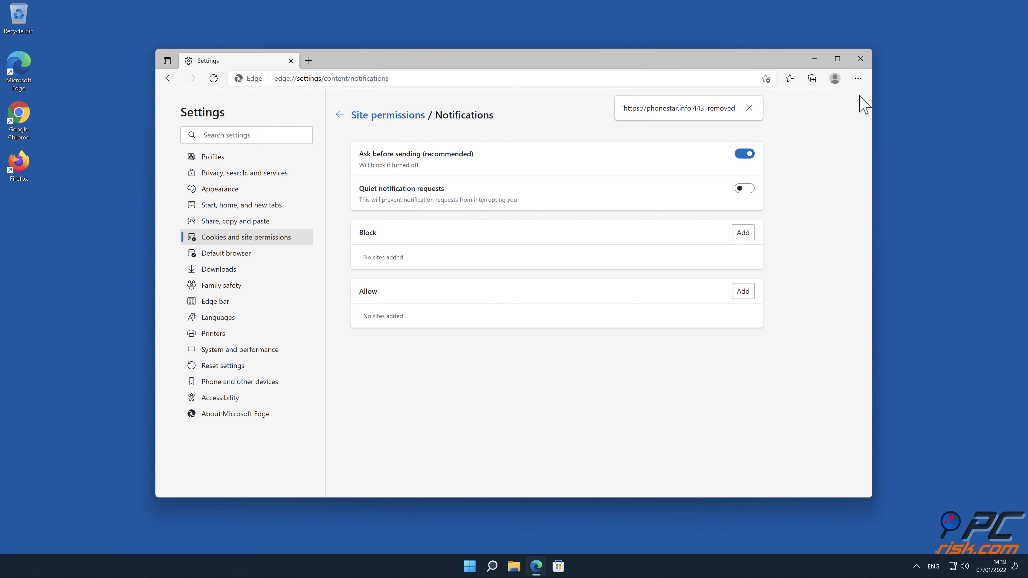
pyautogui.click(859, 58)
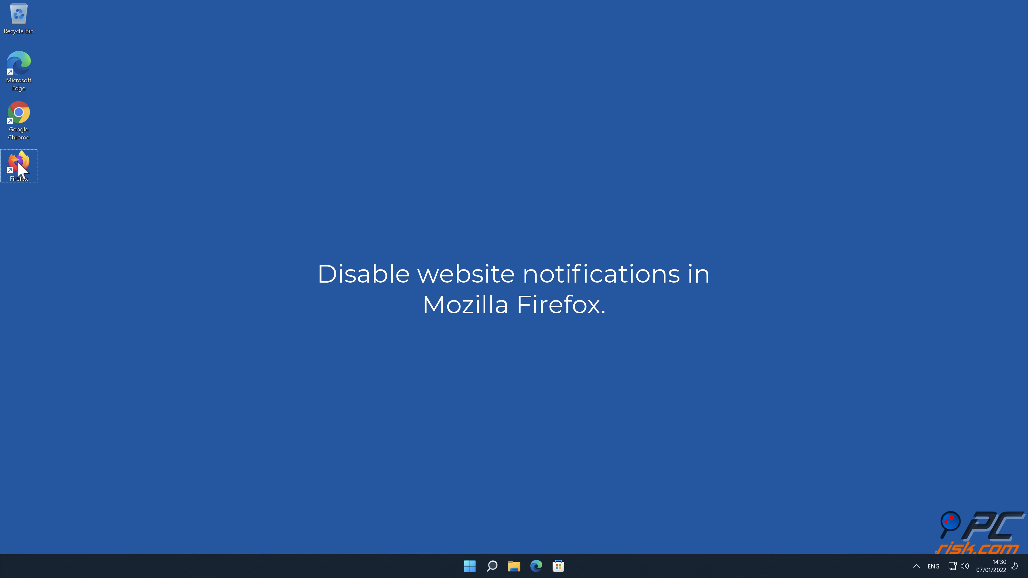
# - Launch Firefox from the desktop and go to its Settings page via the main menu
pyautogui.doubleClick(18, 161)
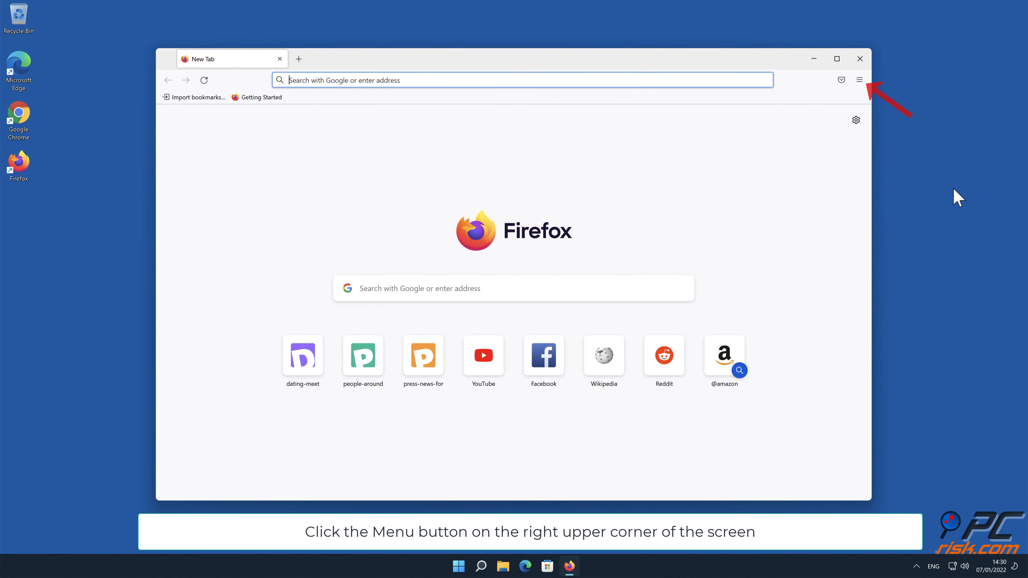
pyautogui.click(859, 79)
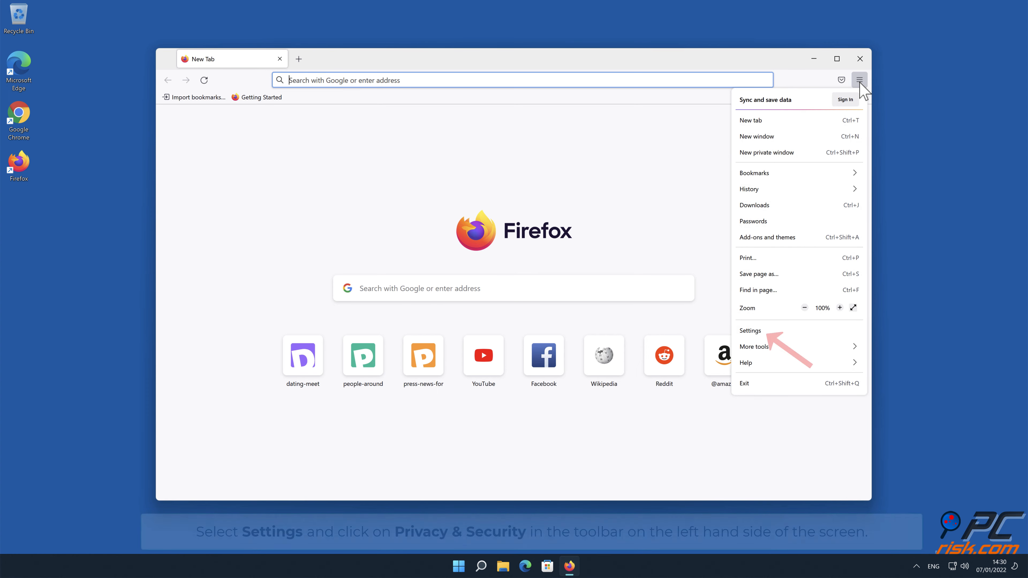
pyautogui.moveTo(808, 338)
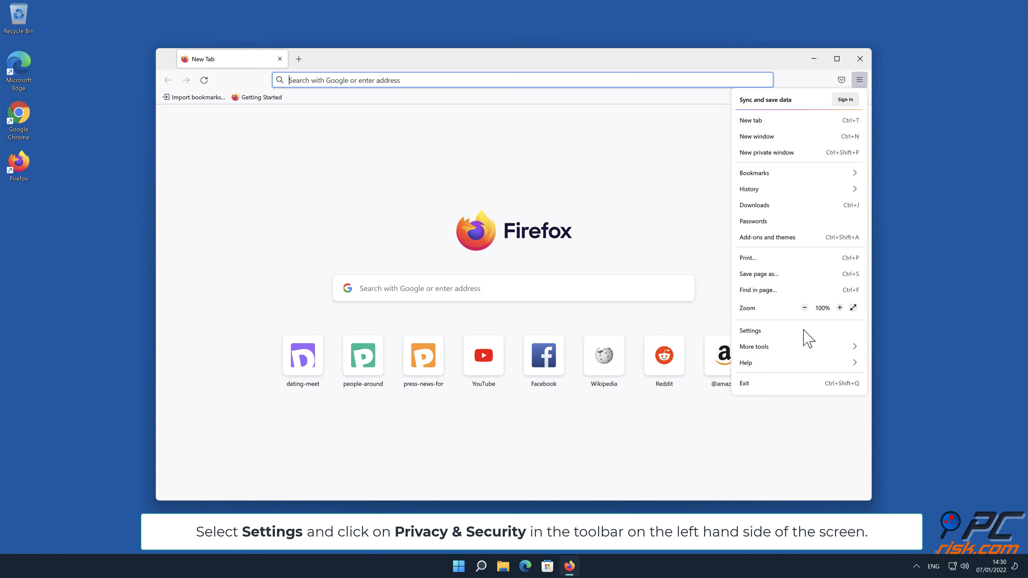
pyautogui.click(751, 330)
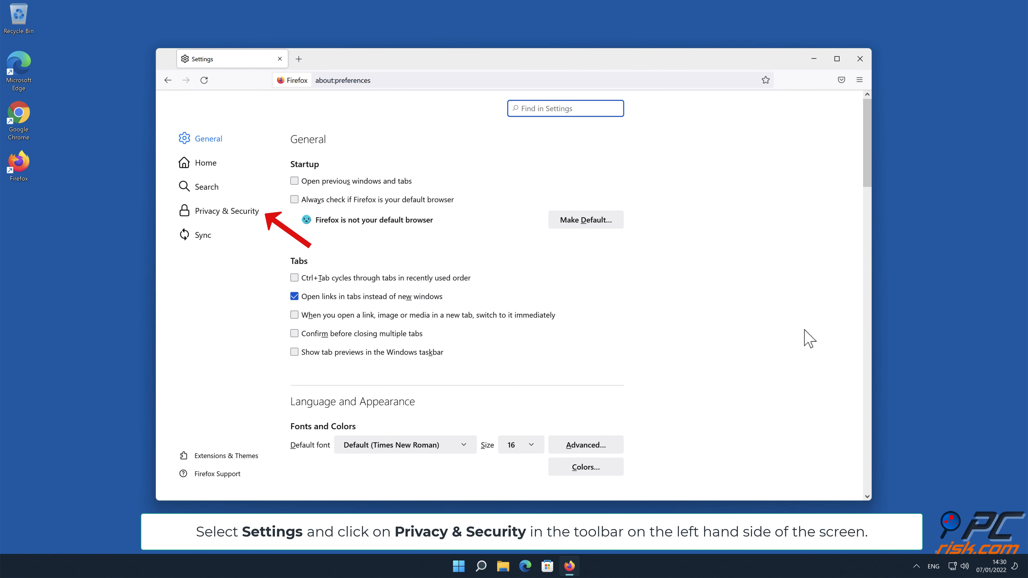
pyautogui.moveTo(264, 231)
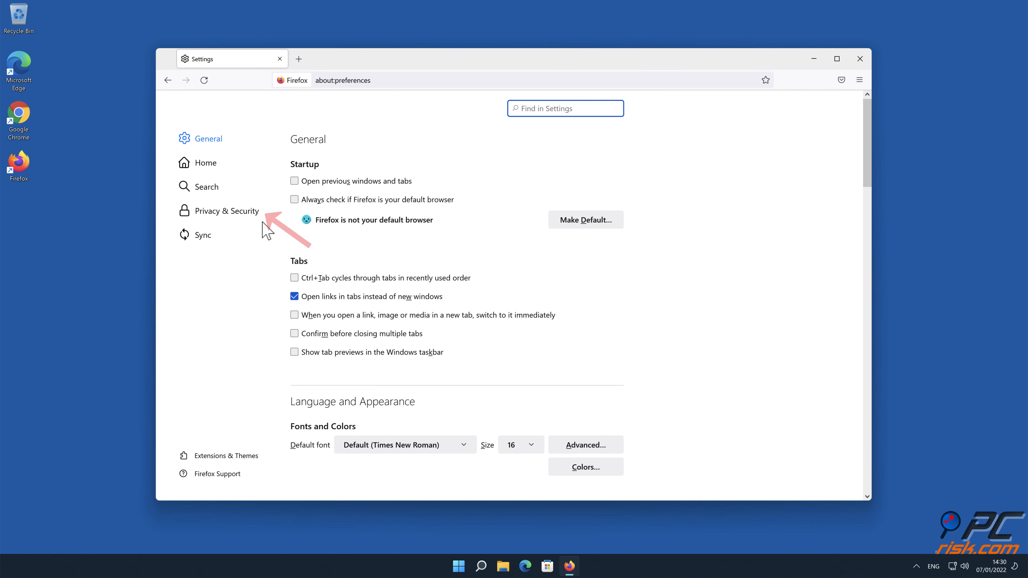
# - Under Privacy & Security, reach Permissions and bring up the Notification Permissions dialog
pyautogui.click(226, 210)
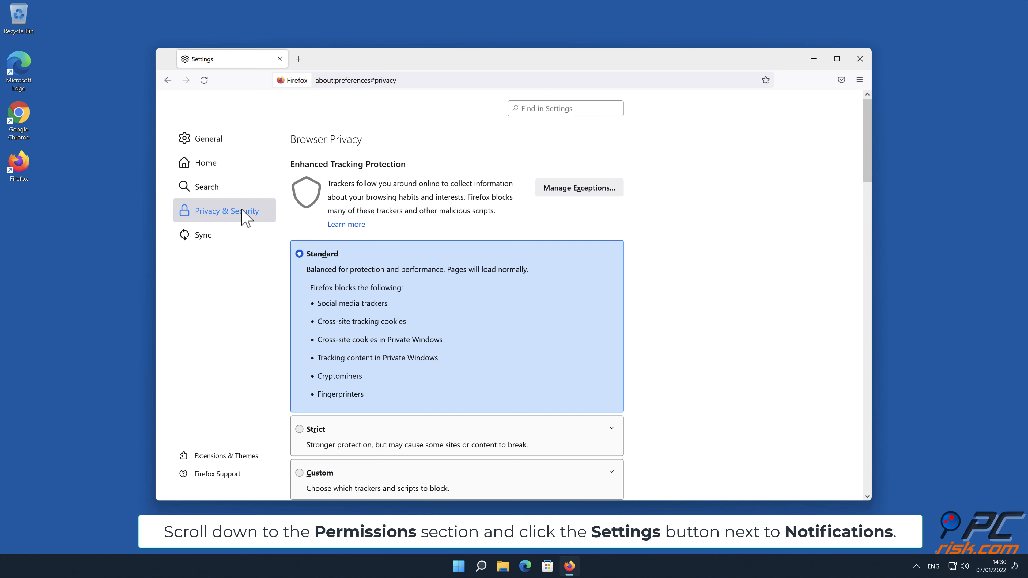
pyautogui.scroll(-3)
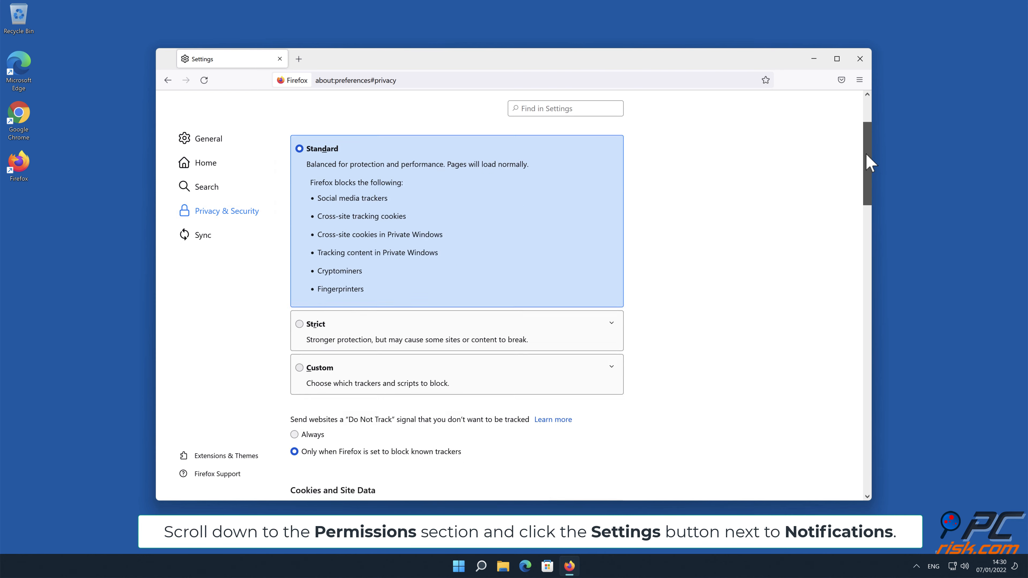
pyautogui.scroll(-3)
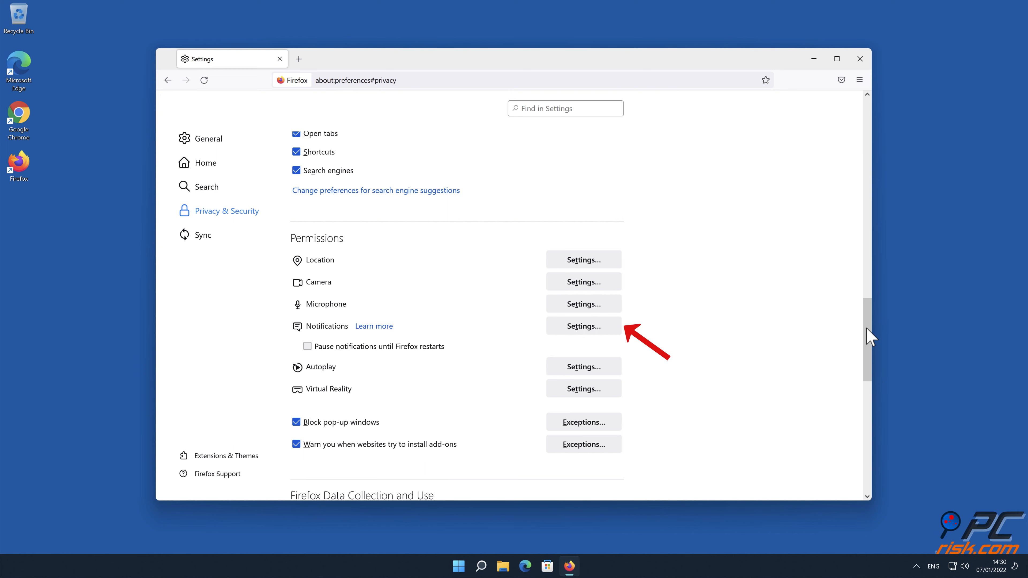
pyautogui.click(582, 326)
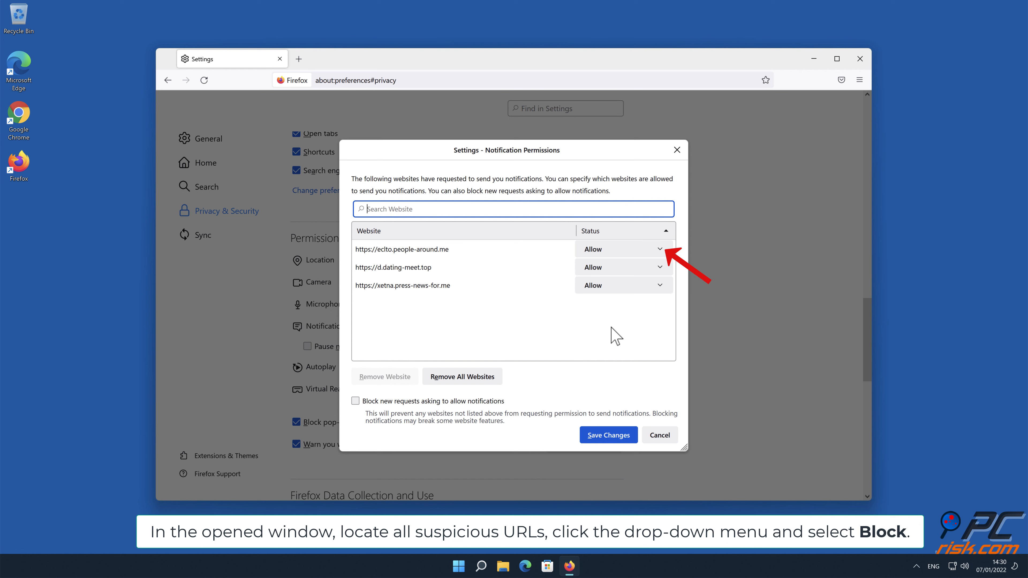
pyautogui.moveTo(663, 254)
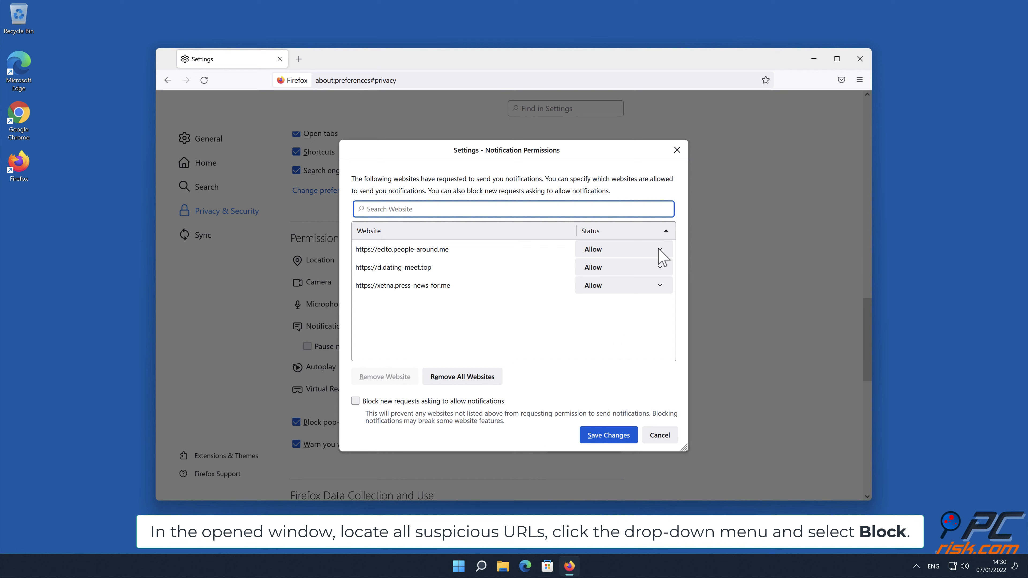
# - Show the Allow/Block status choices for eclto.people-around.me in the Notification Permissions dialog
pyautogui.click(661, 249)
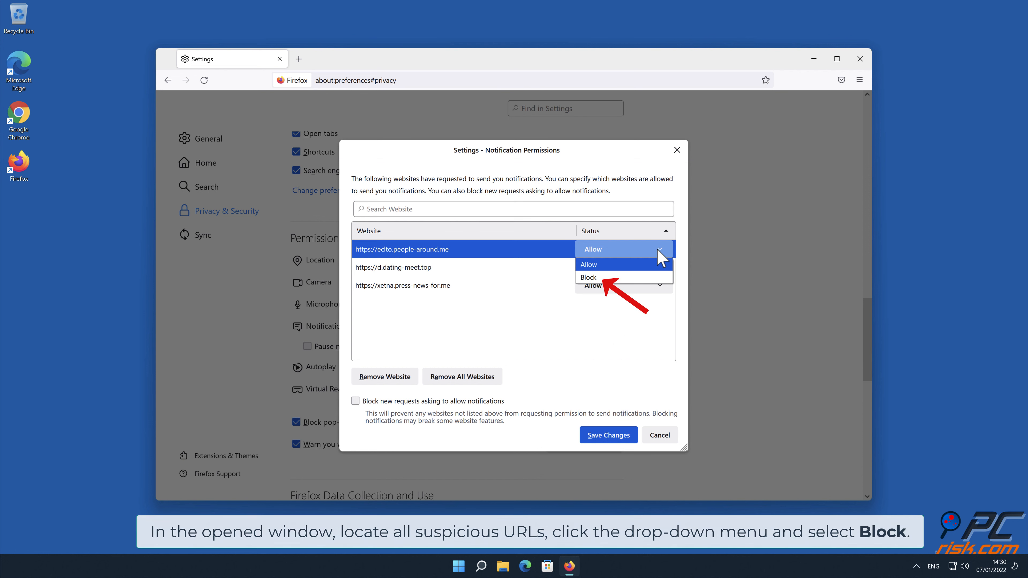